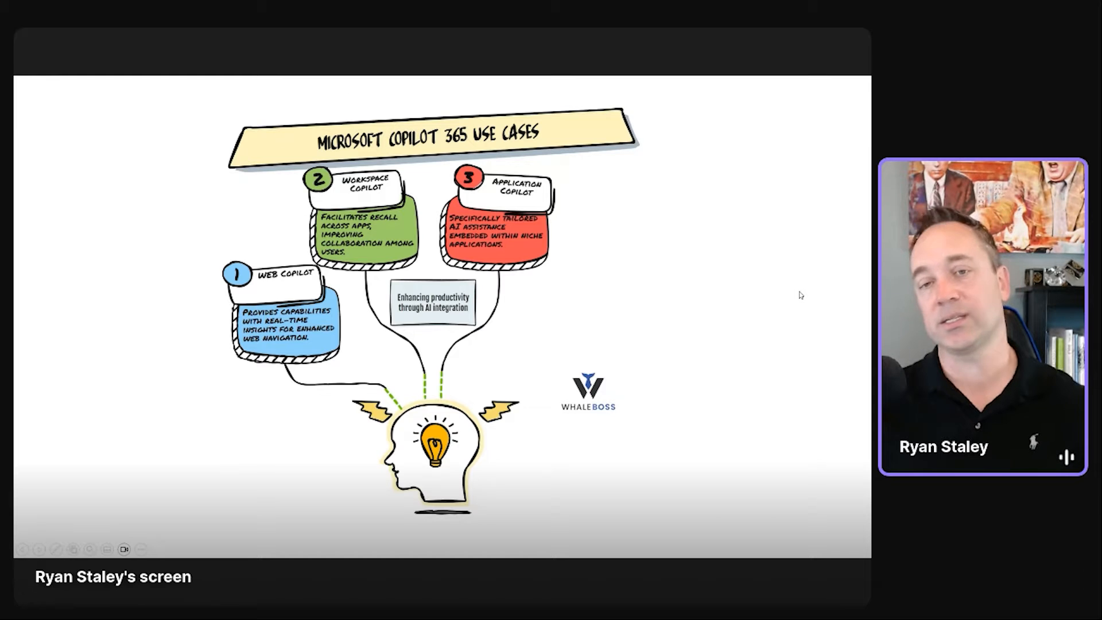
pyautogui.moveTo(759, 303)
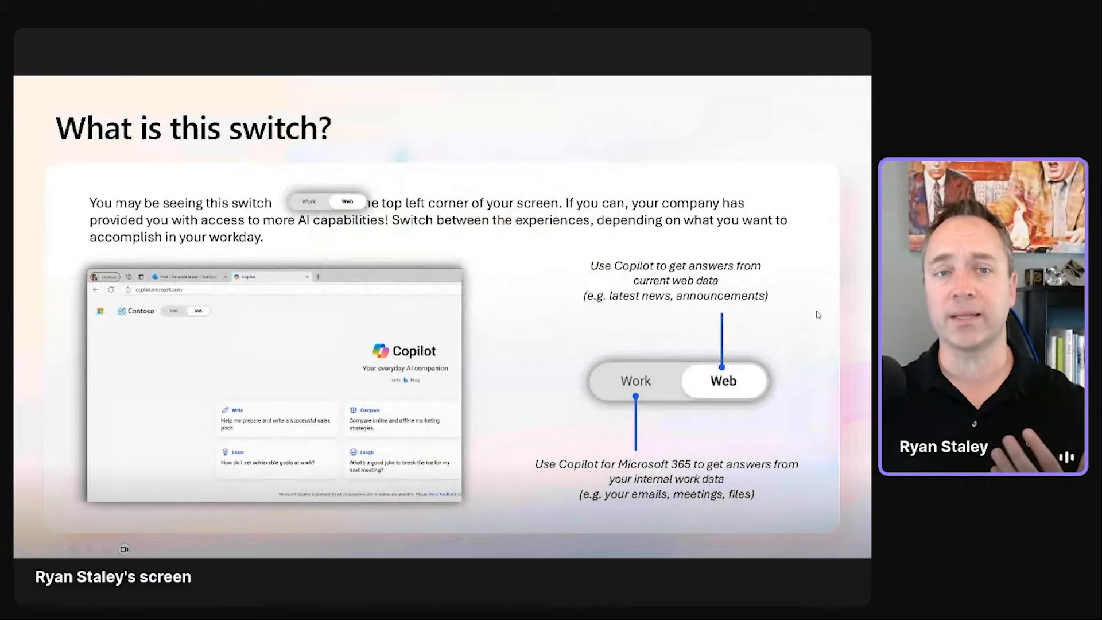
pyautogui.moveTo(585, 233)
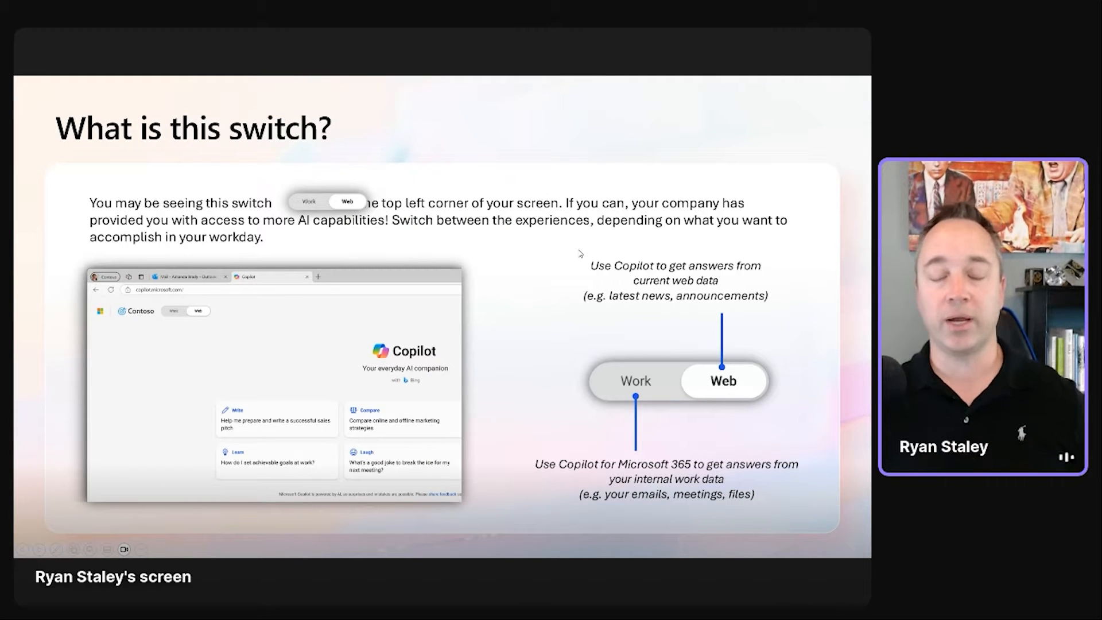
pyautogui.moveTo(588, 414)
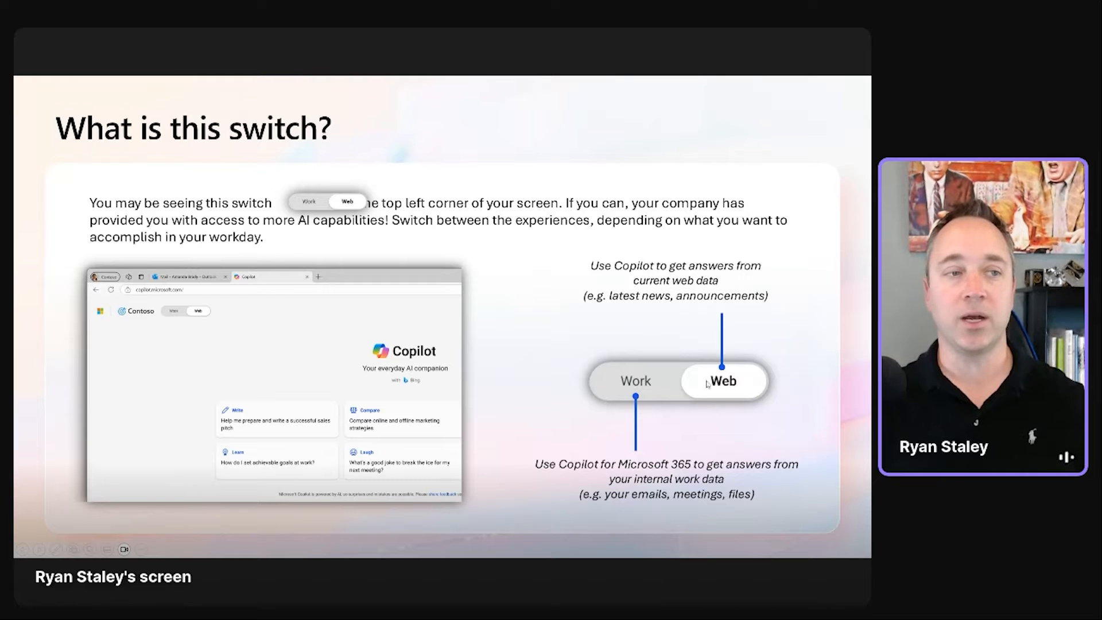
pyautogui.moveTo(752, 365)
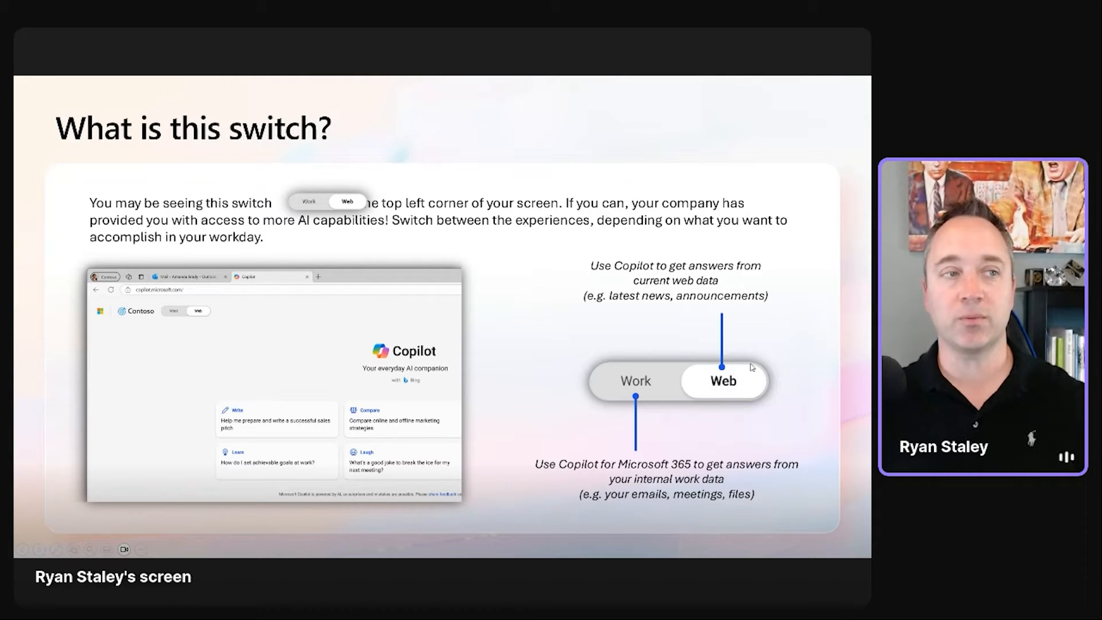
pyautogui.moveTo(776, 443)
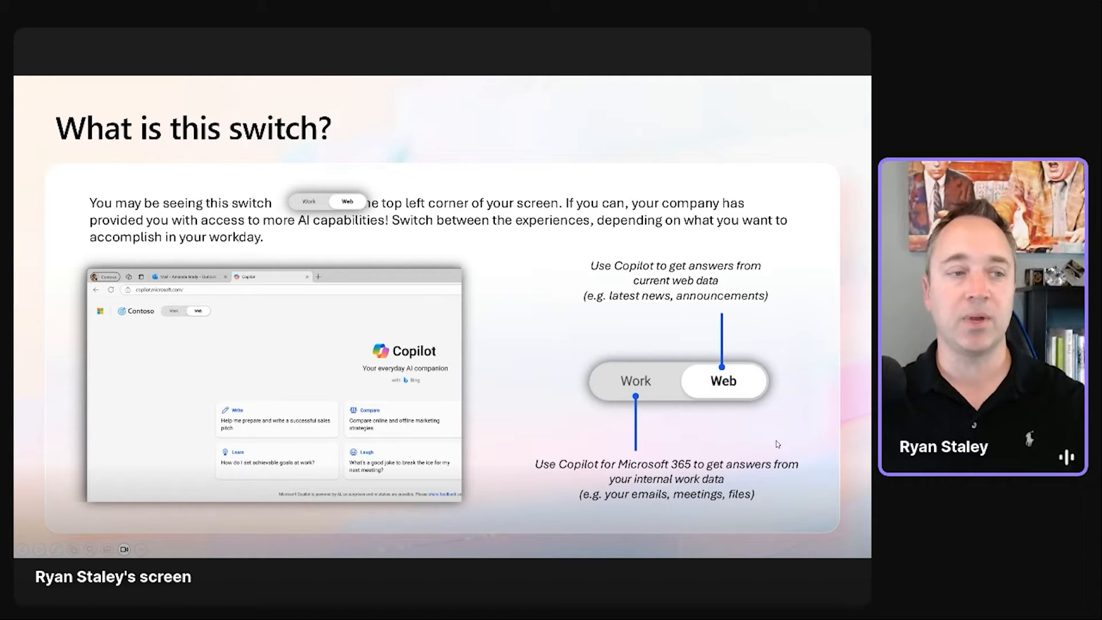
pyautogui.moveTo(622, 402)
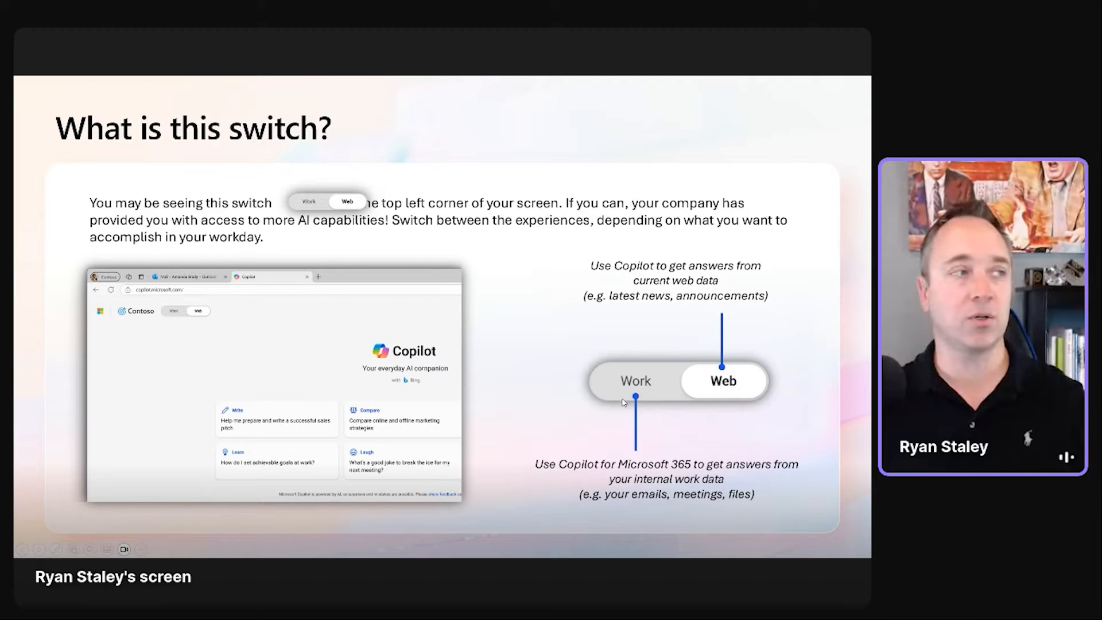
pyautogui.moveTo(672, 382)
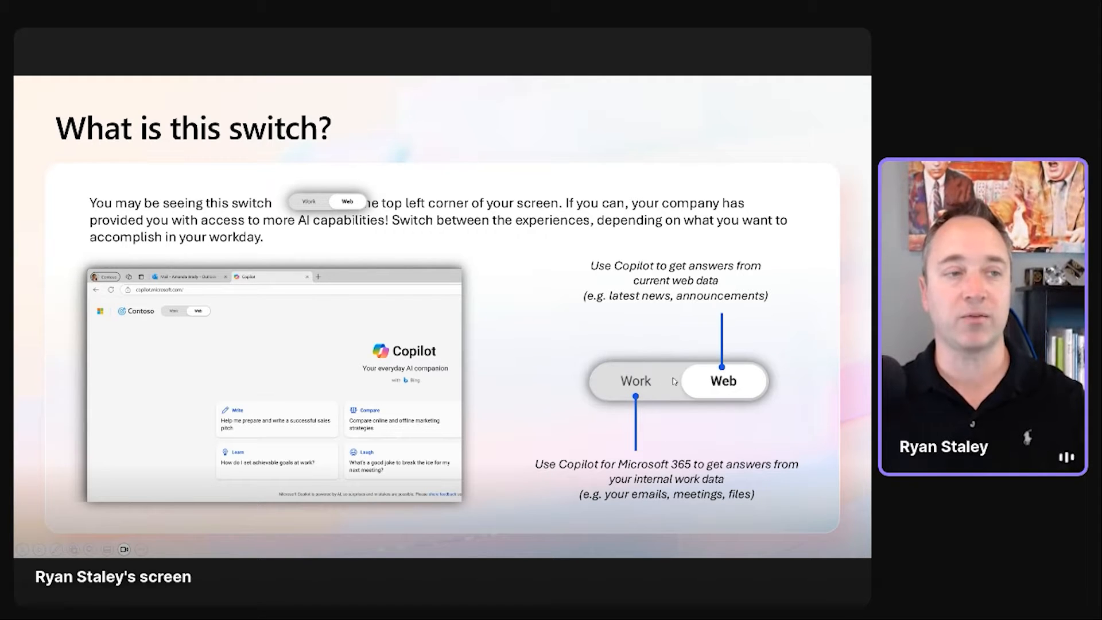
pyautogui.moveTo(775, 435)
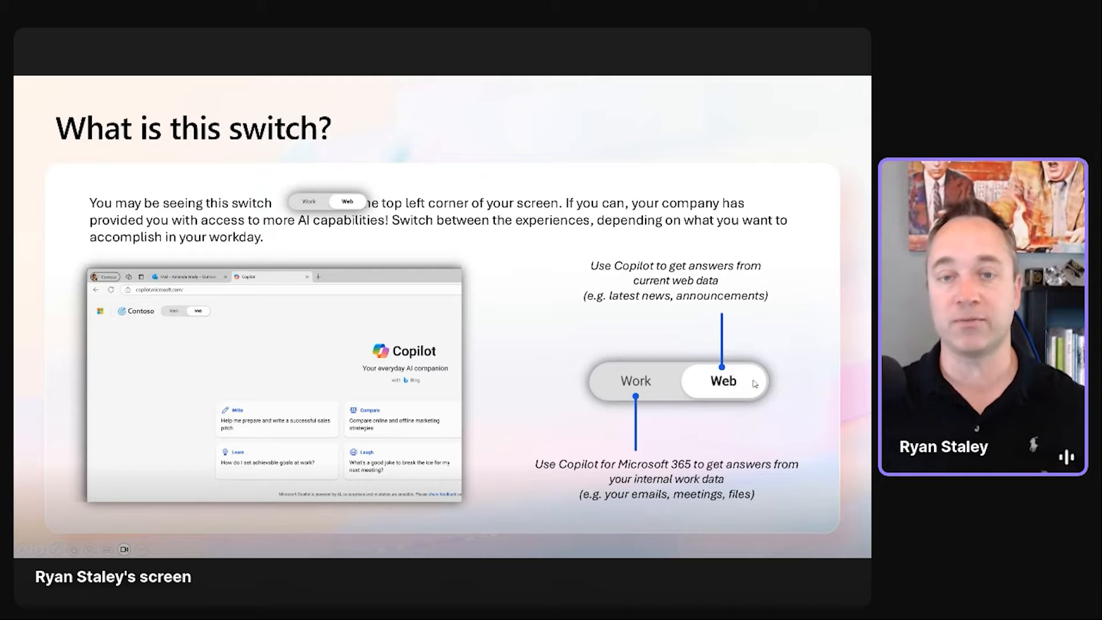
pyautogui.moveTo(780, 349)
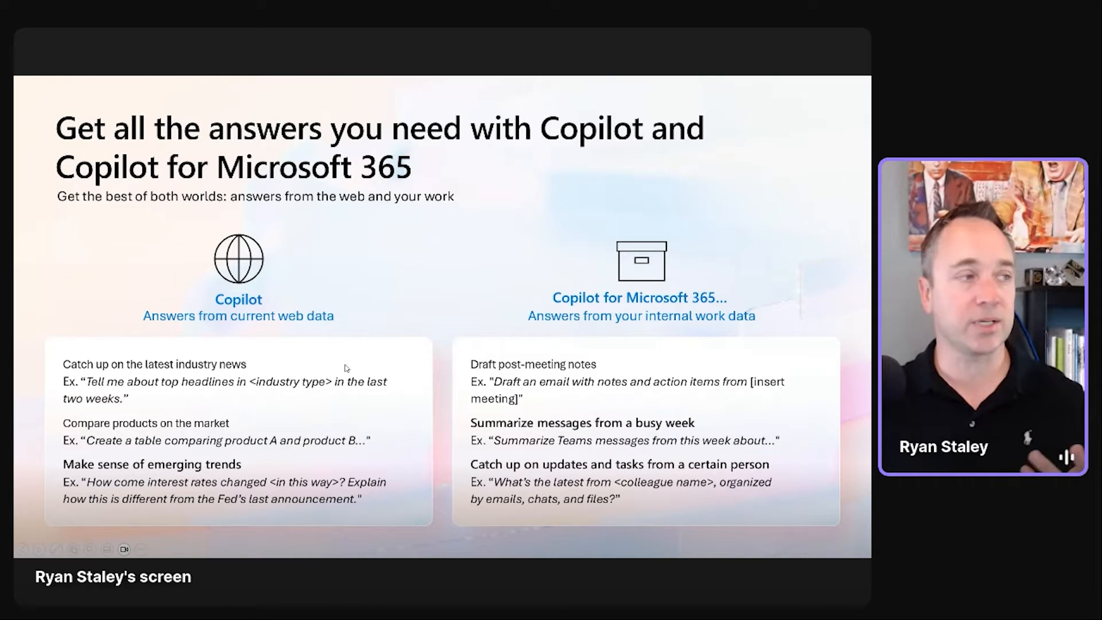
# Advance the deck to the Compose template slide
pyautogui.moveTo(82, 382); pyautogui.dragTo(395, 381)
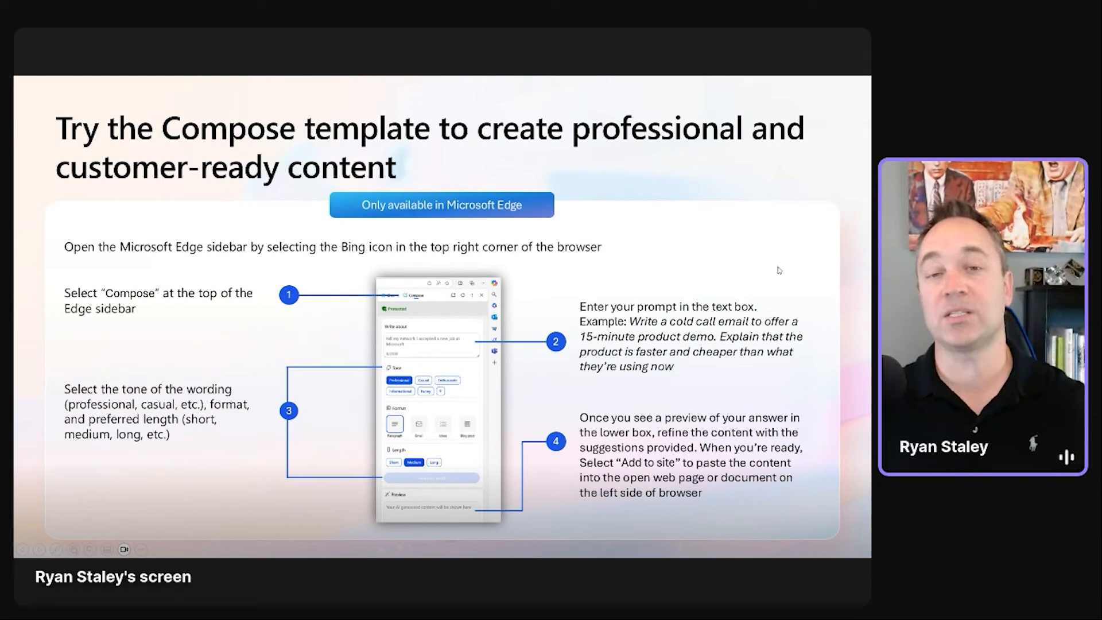
pyautogui.moveTo(227, 319)
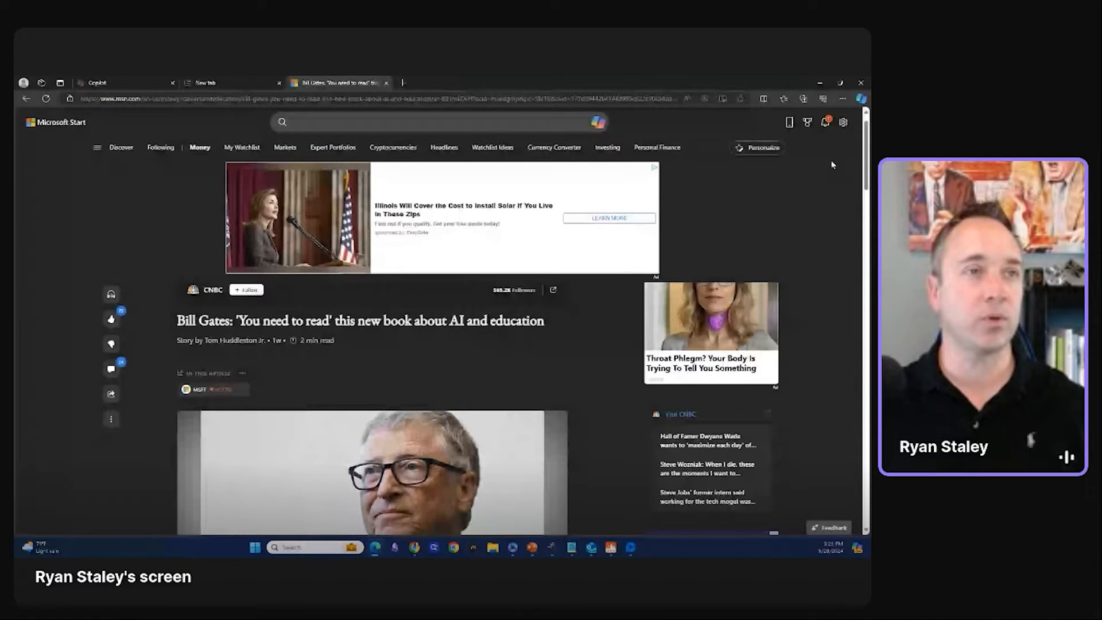
# Open Edge's Copilot sidebar beside the Bill Gates article and generate a page summary
pyautogui.click(860, 97)
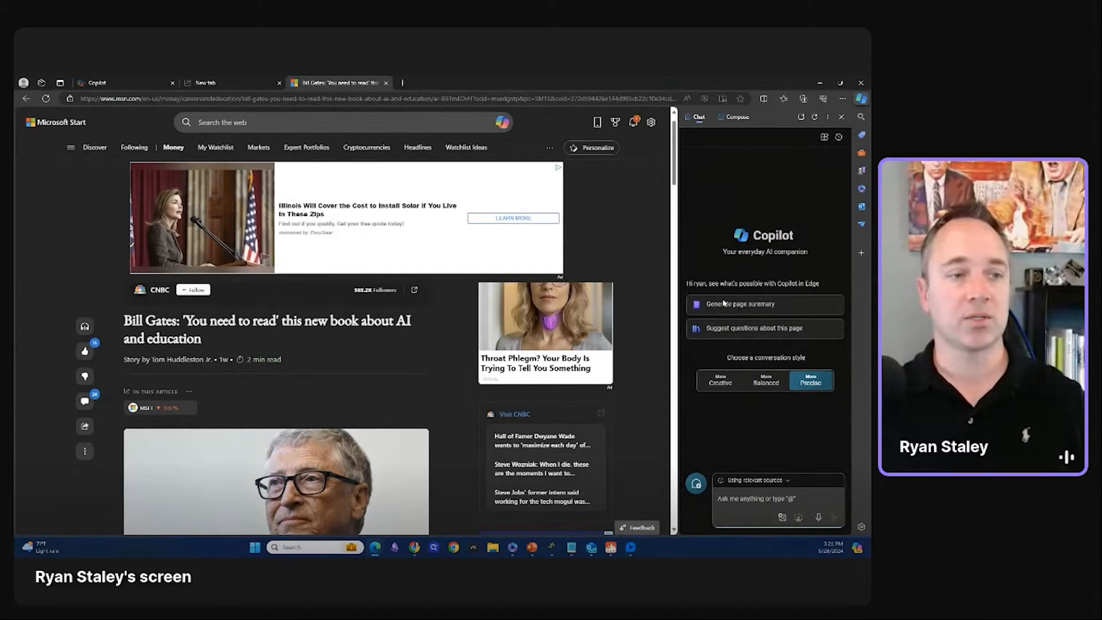
pyautogui.click(743, 305)
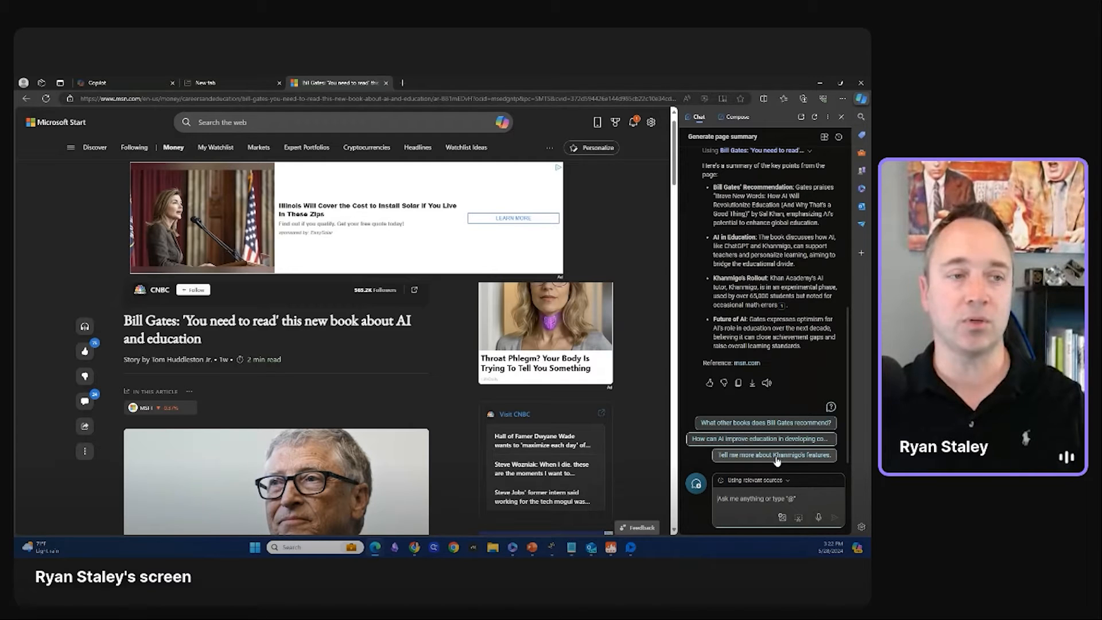
# Switch the Copilot sidebar to Compose with Email as the draft format
pyautogui.click(775, 455)
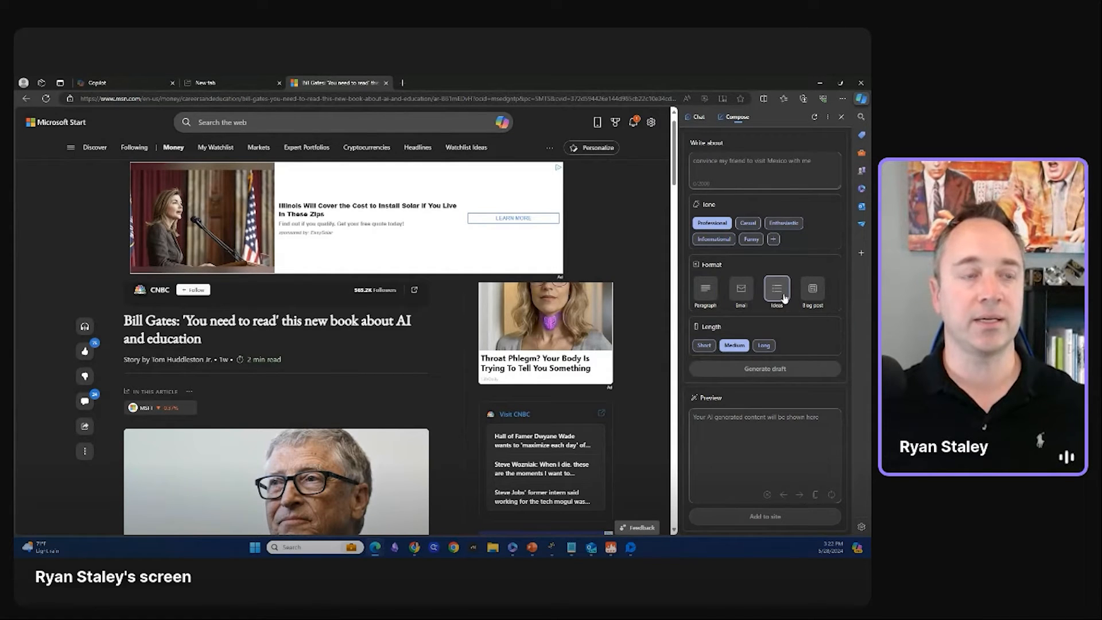
pyautogui.click(812, 289)
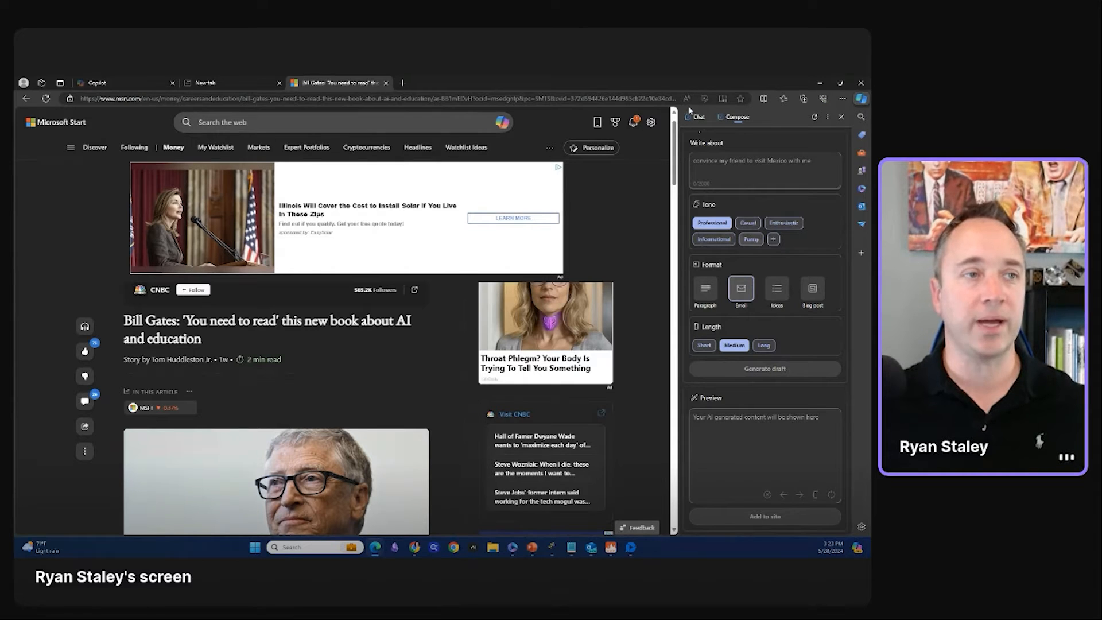
# Write an enthusiastic email prompt asking the department to 'look into this' and generate the draft
pyautogui.click(698, 116)
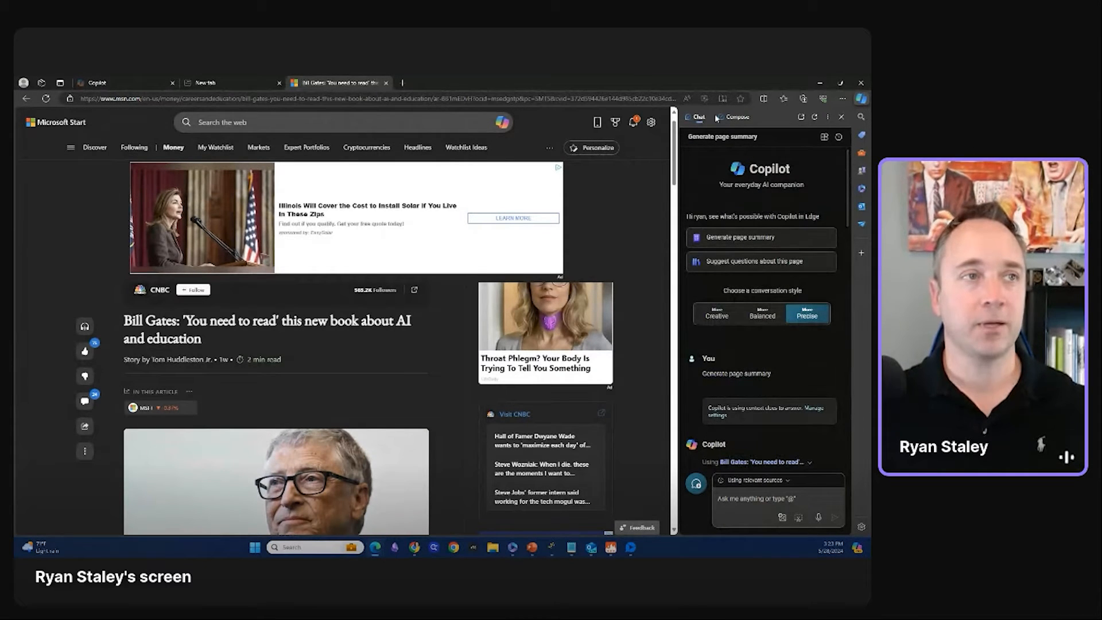
pyautogui.click(738, 117)
pyautogui.write('Write an email to my sales enmablement ')
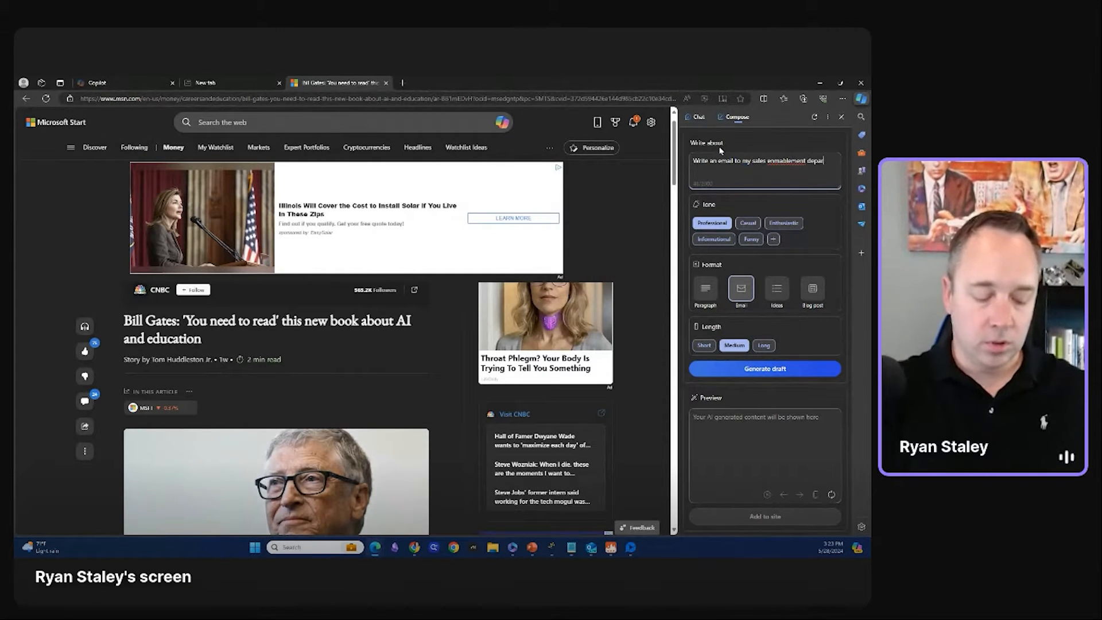
pyautogui.write('department to look')
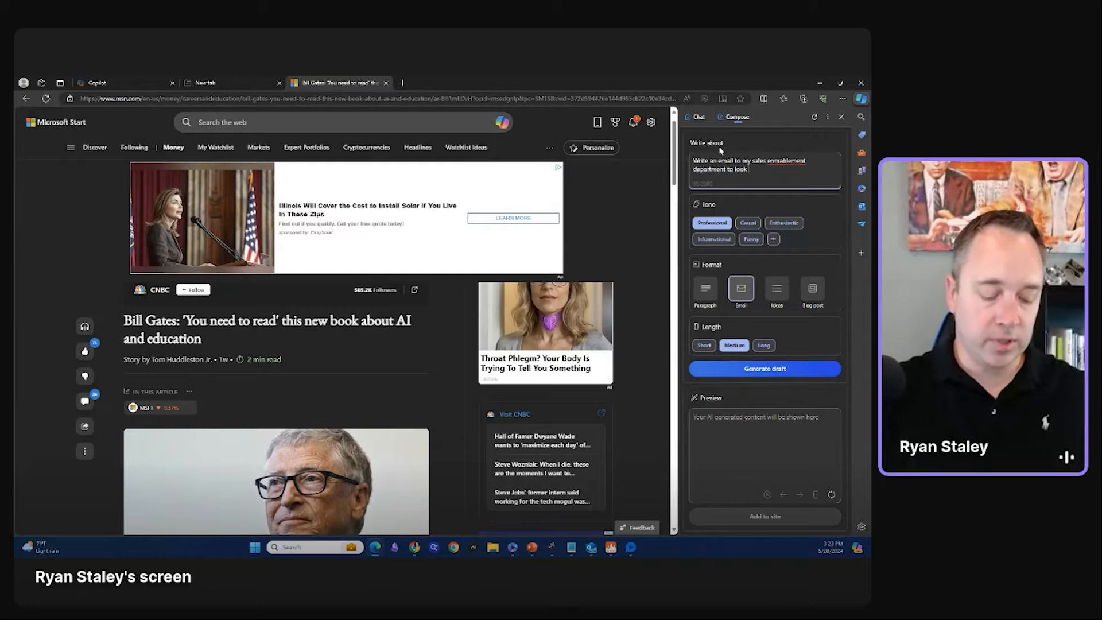
pyautogui.write('into this')
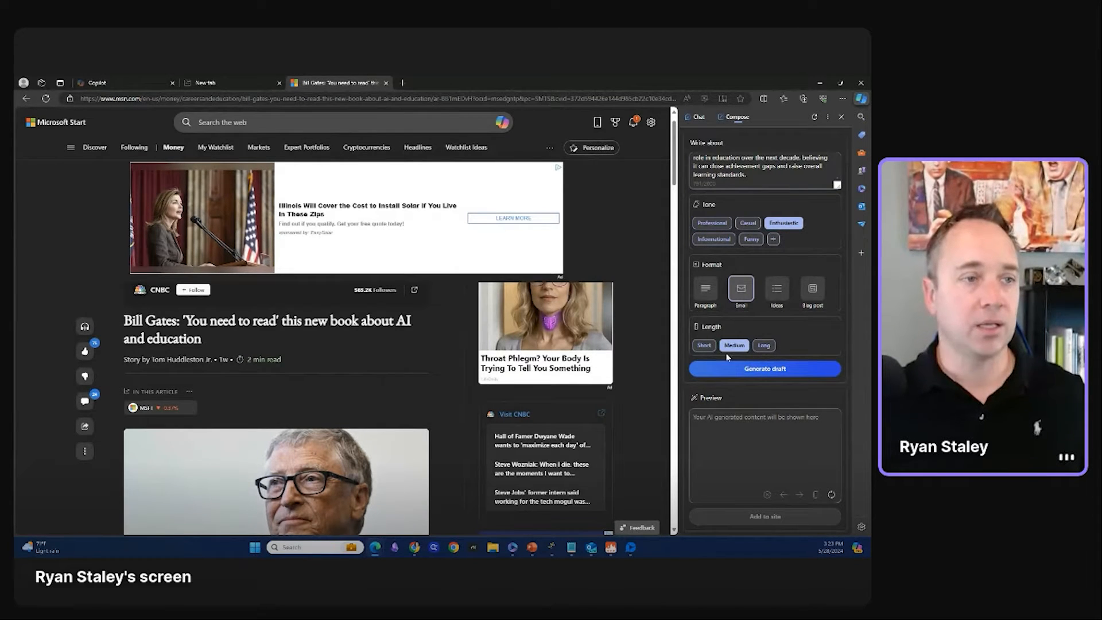
pyautogui.click(765, 368)
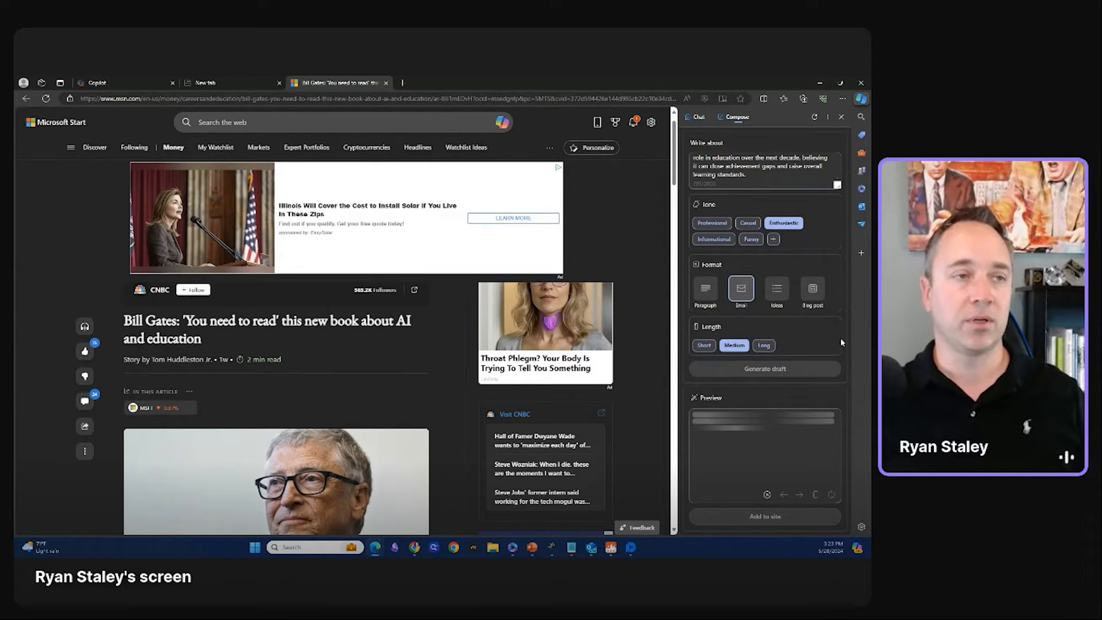
# Generate the email draft, then regenerate it at Short length
pyautogui.click(765, 369)
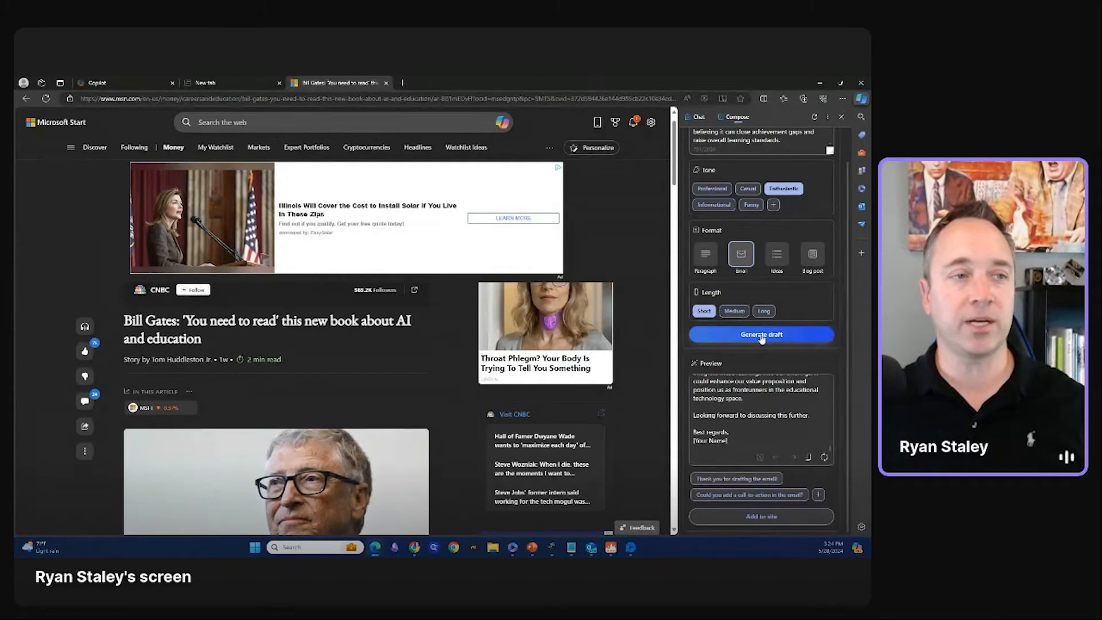
pyautogui.click(761, 334)
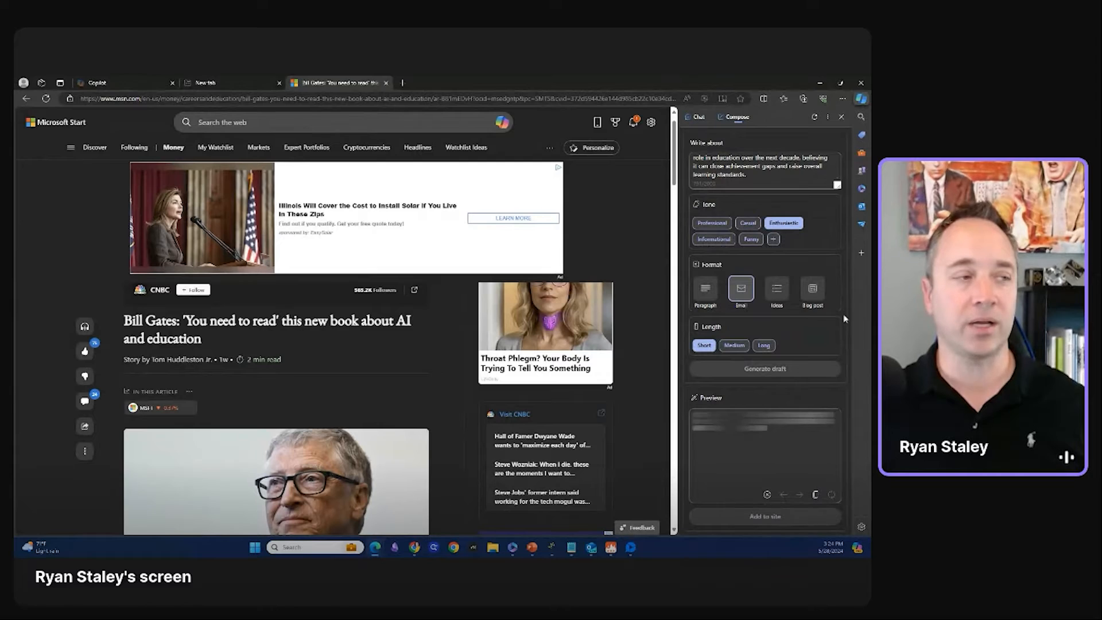
pyautogui.click(765, 369)
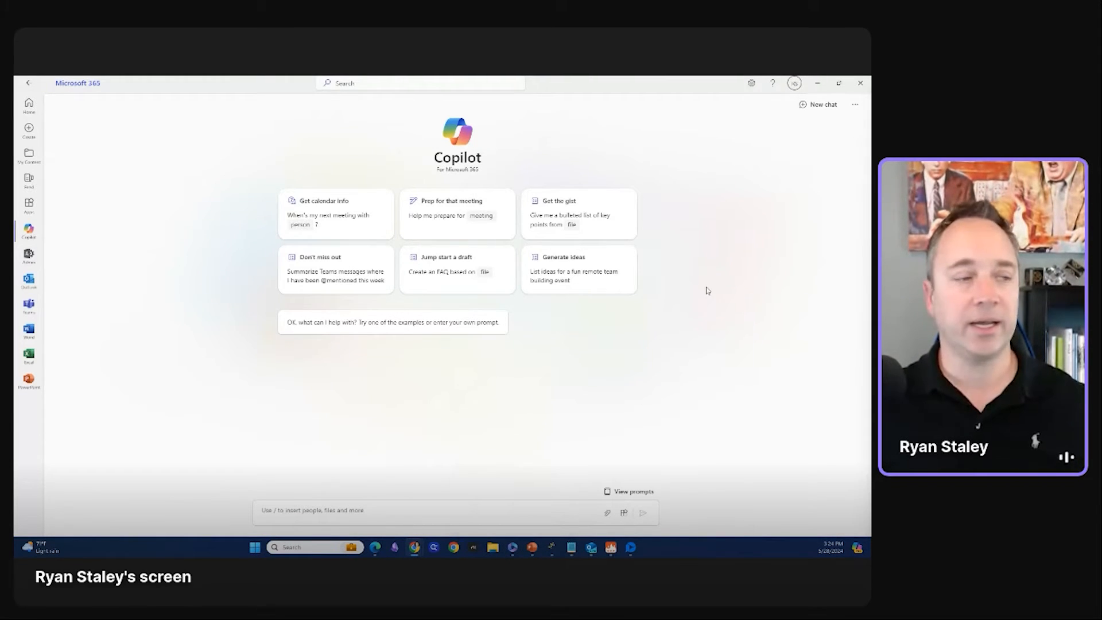
pyautogui.moveTo(664, 263)
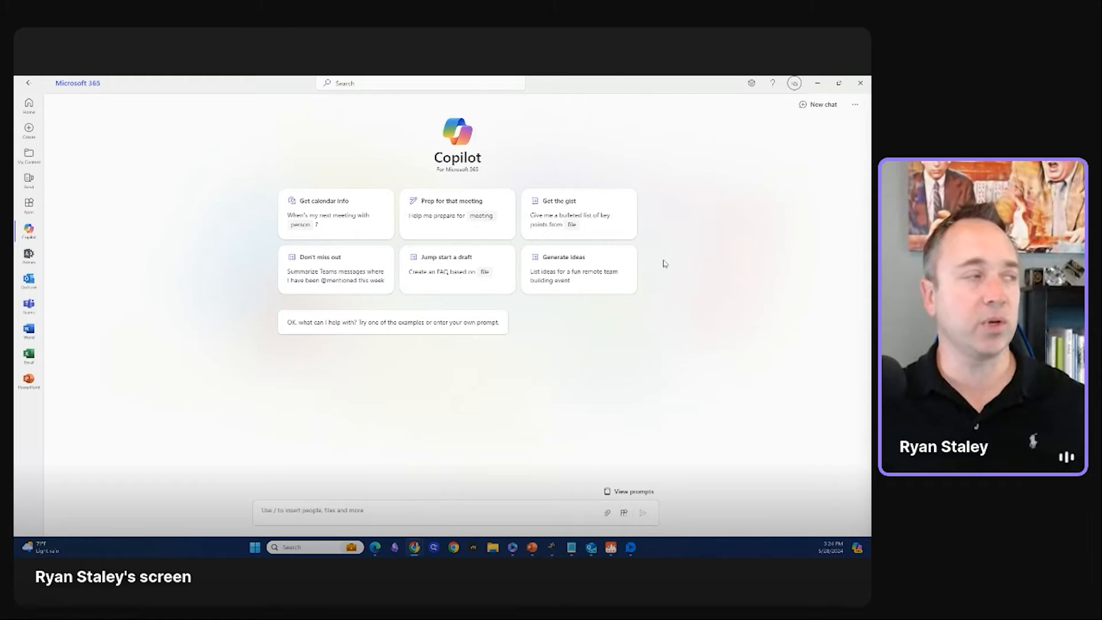
pyautogui.moveTo(28, 105)
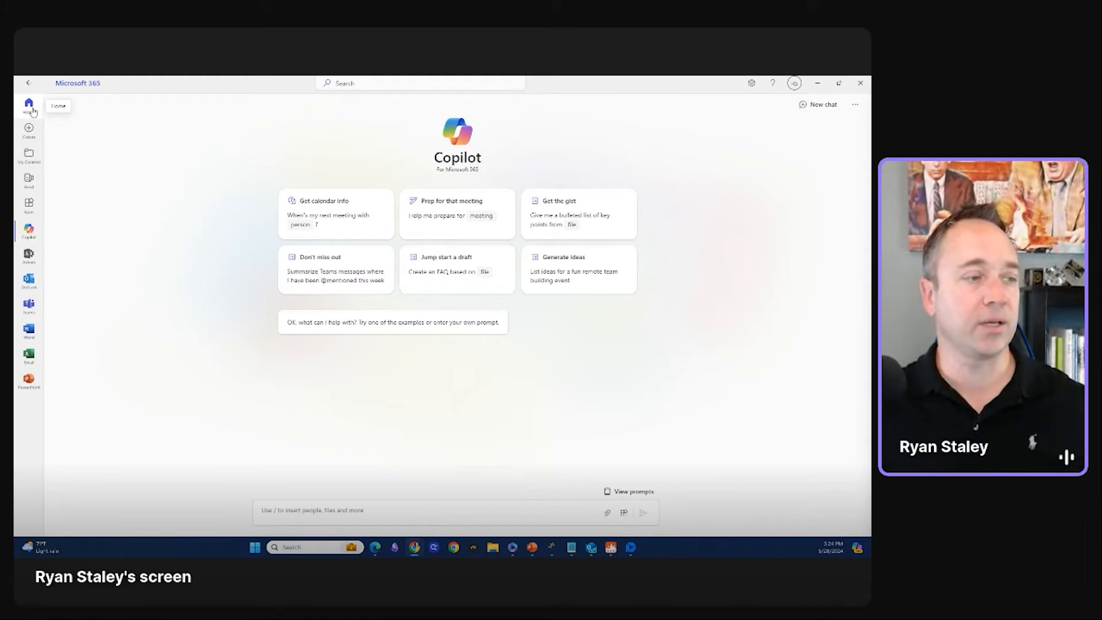
pyautogui.moveTo(117, 171)
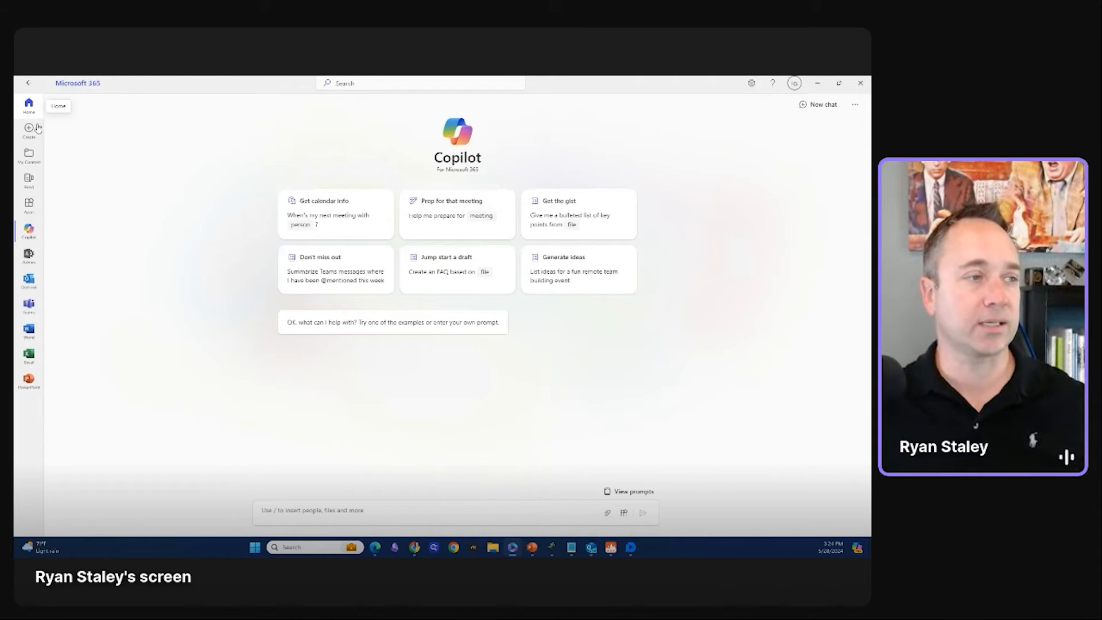
# Visit the Microsoft 365 home page, then move to another page from the left rail
pyautogui.click(29, 104)
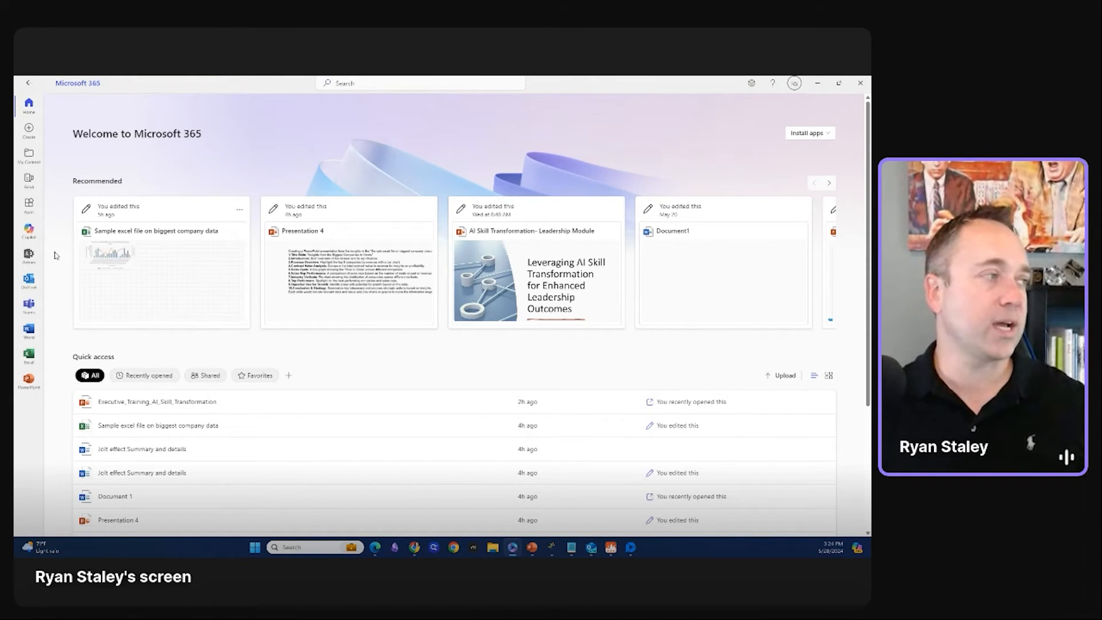
pyautogui.click(28, 230)
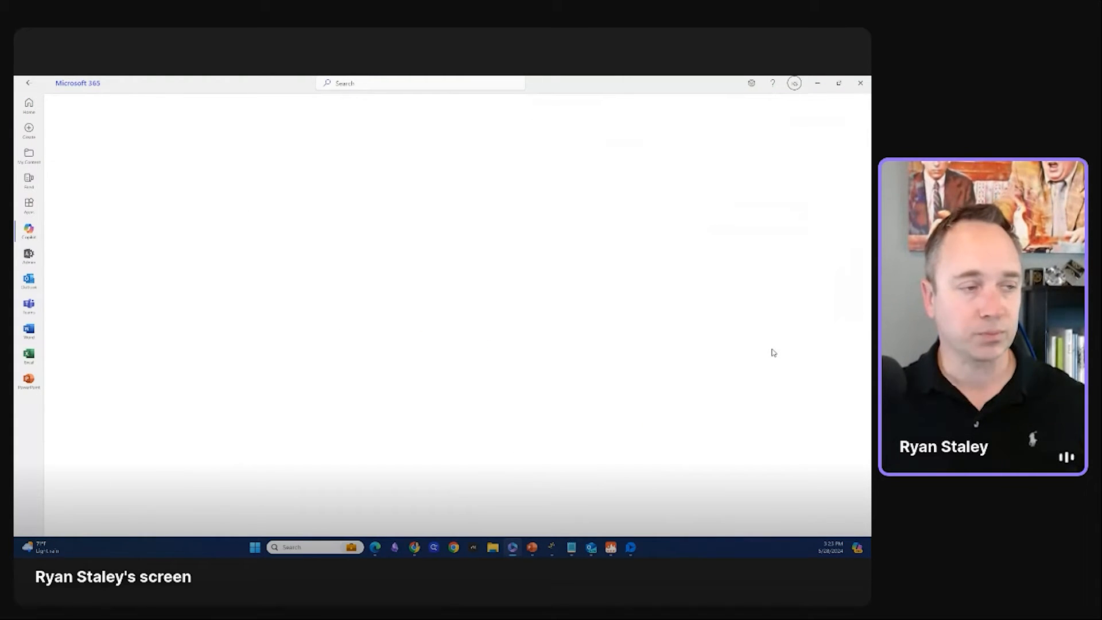
pyautogui.click(28, 229)
pyautogui.write('Create a100 word email on')
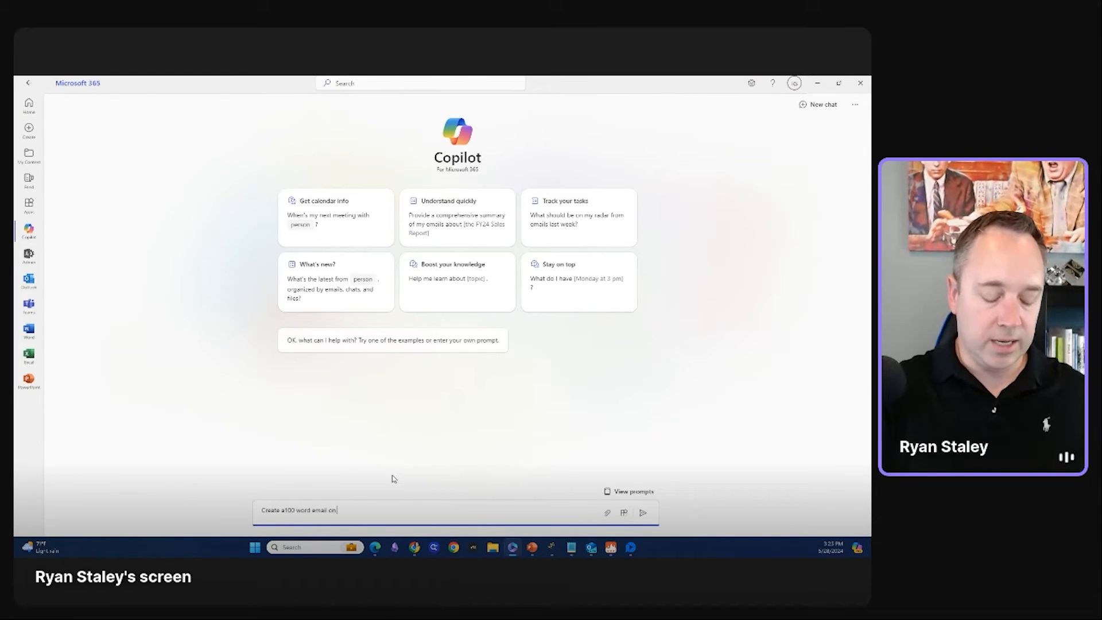
# Send a 100-word team email prompt referencing Jolt effect Summary and details.docx
pyautogui.write('/')
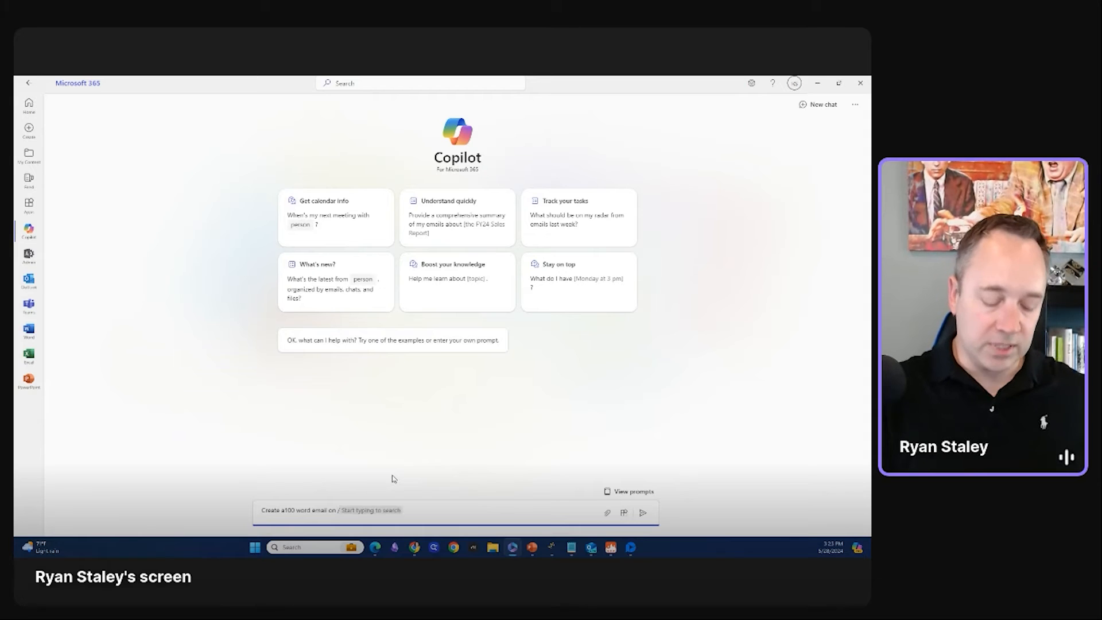
pyautogui.click(387, 510)
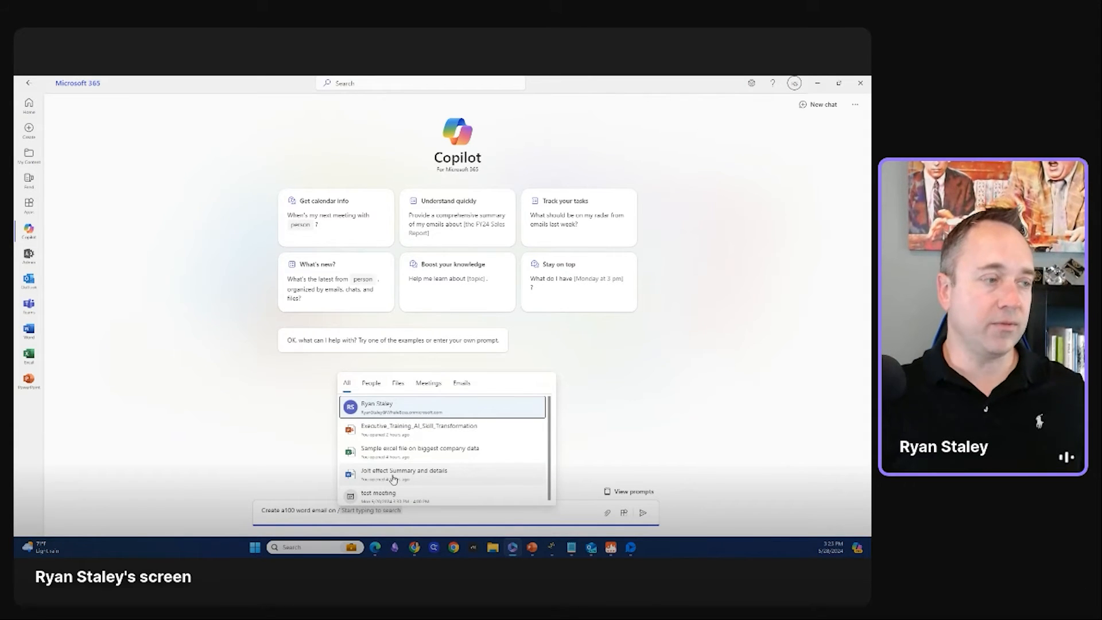
pyautogui.moveTo(403, 457)
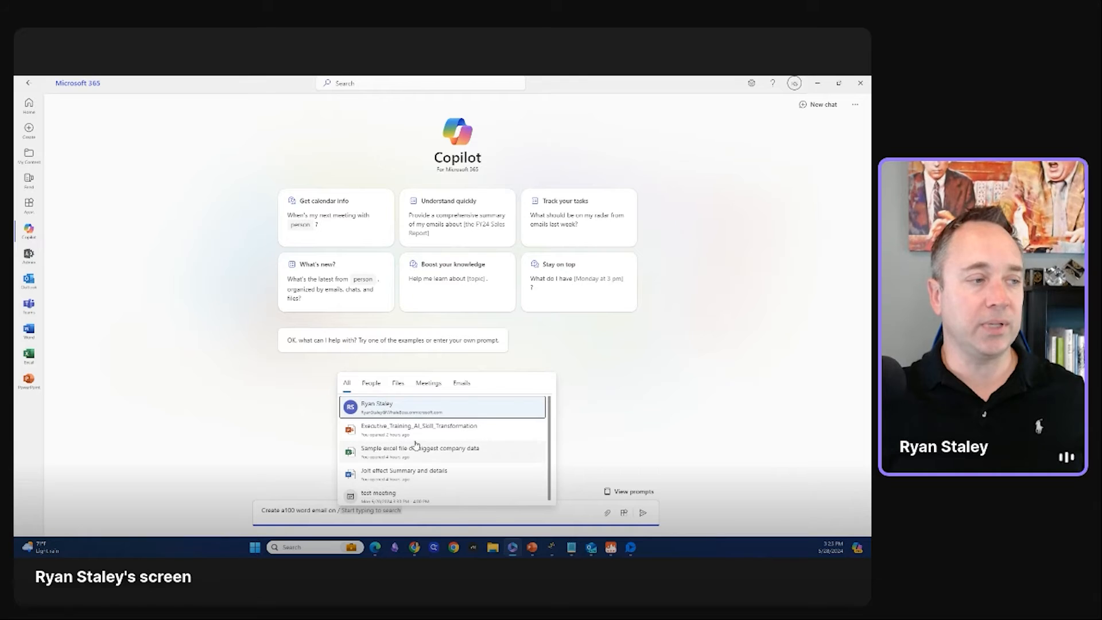
pyautogui.click(403, 470)
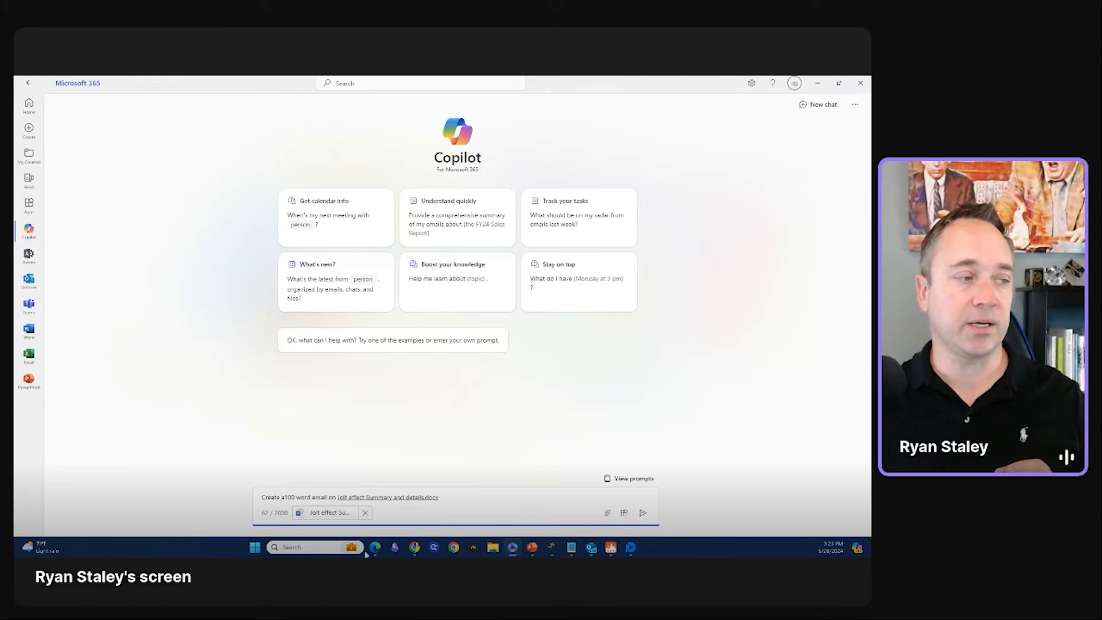
pyautogui.moveTo(502, 483)
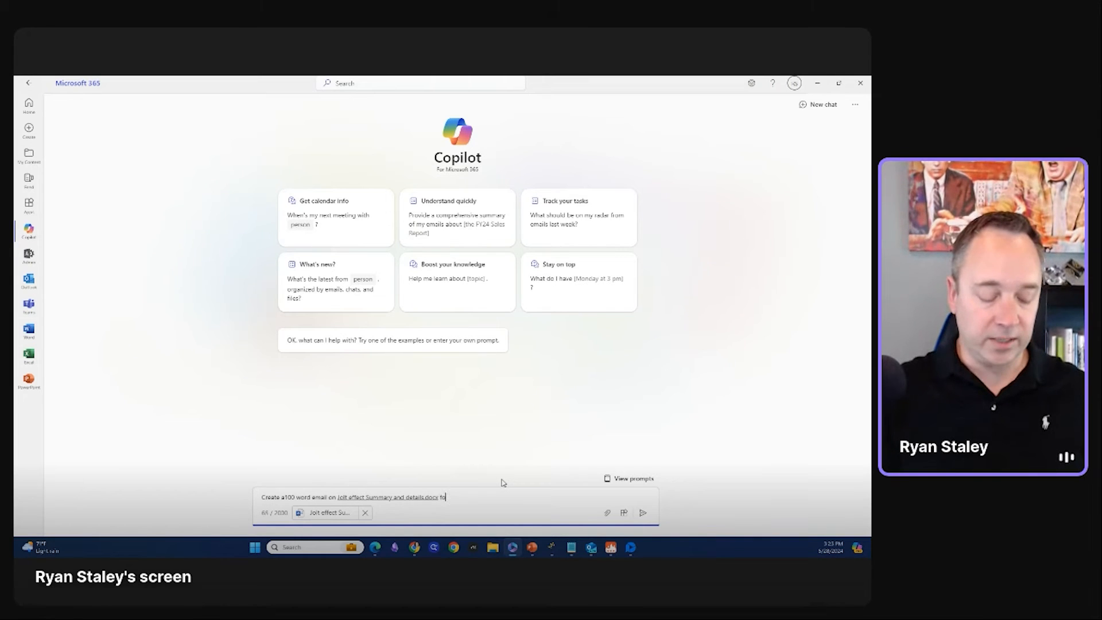
pyautogui.write('for my team so that they can understand a')
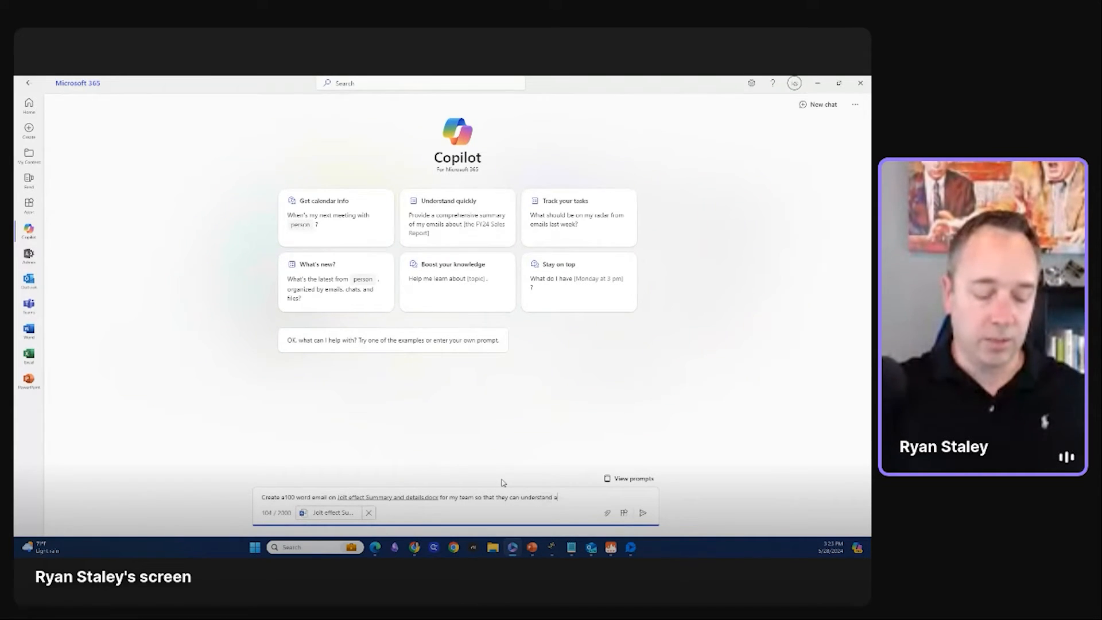
pyautogui.click(644, 513)
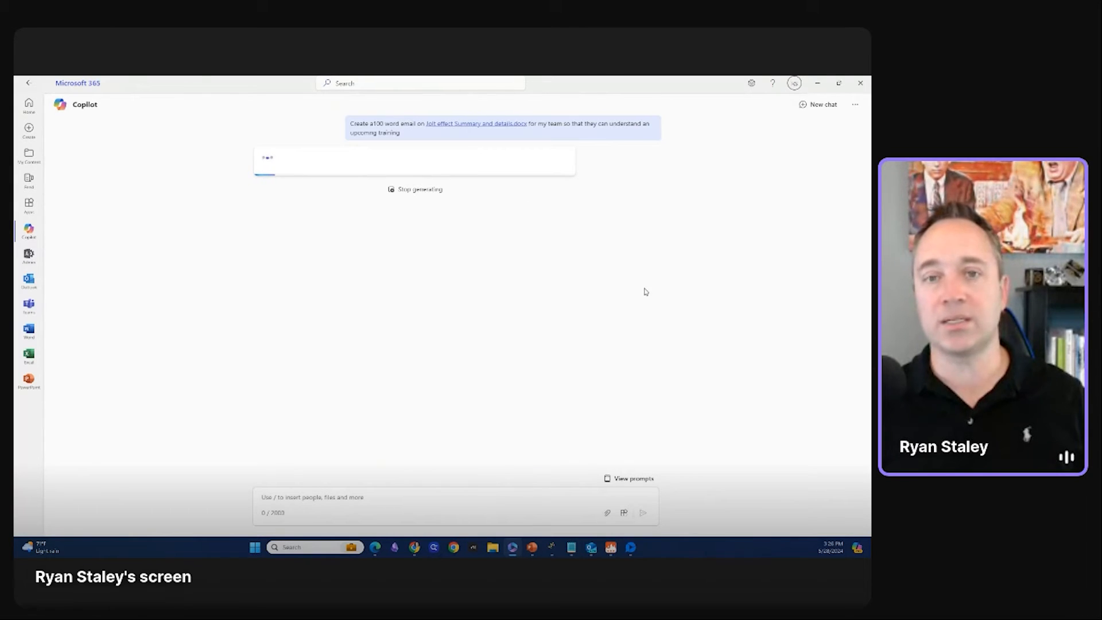
pyautogui.moveTo(586, 380)
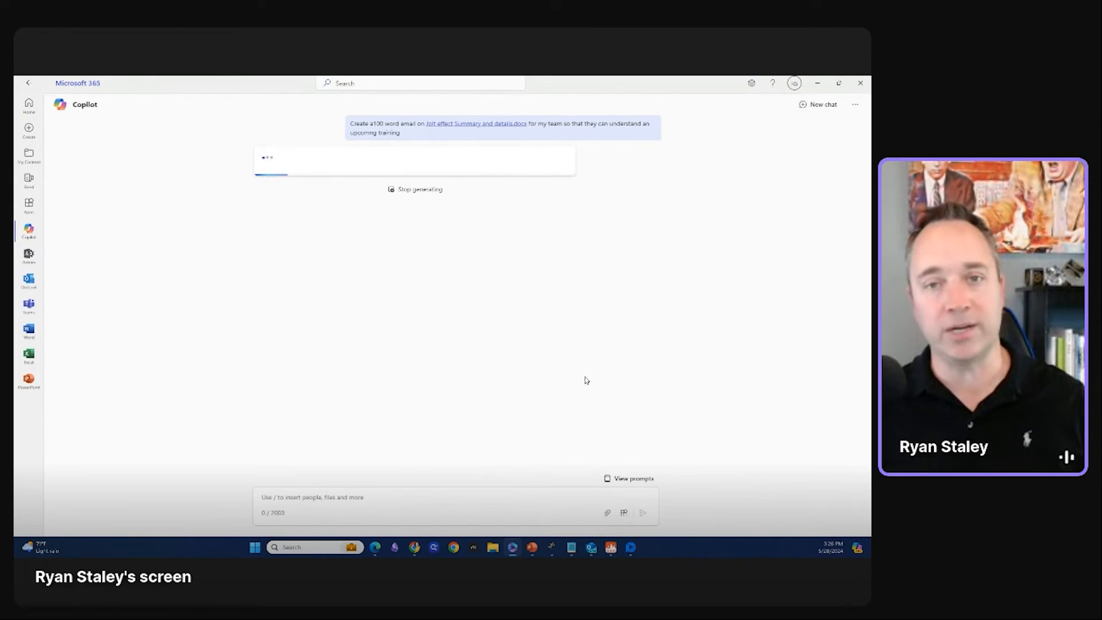
pyautogui.moveTo(578, 340)
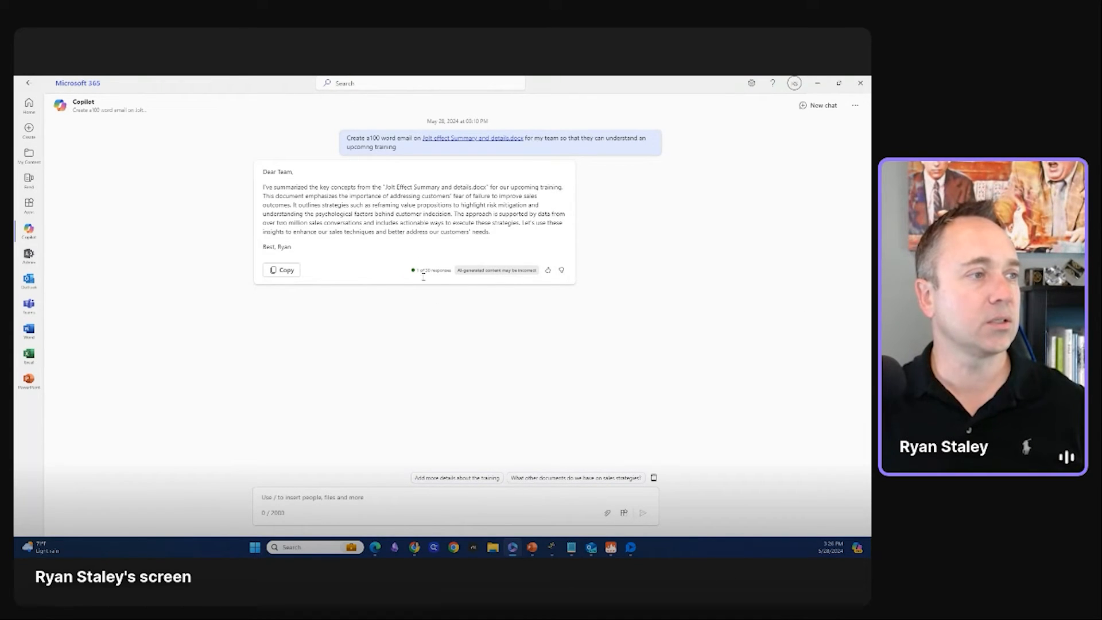
pyautogui.moveTo(561, 270)
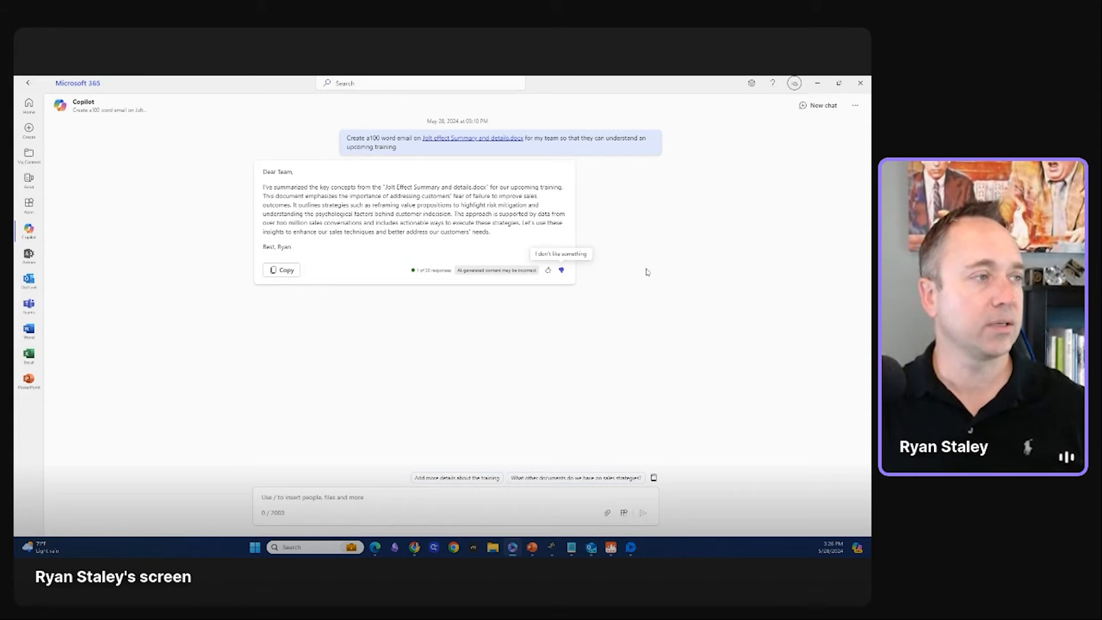
# Send the follow-up 'Please try again and give me a 200 word summary'
pyautogui.write('Please try again and give me a 200 word e')
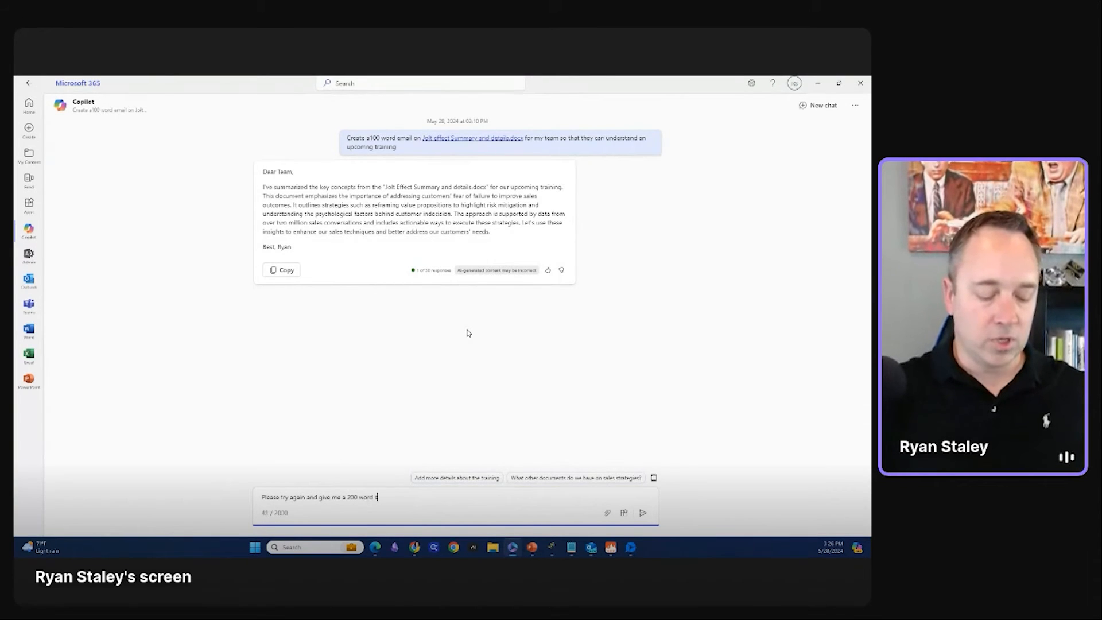
pyautogui.click(643, 512)
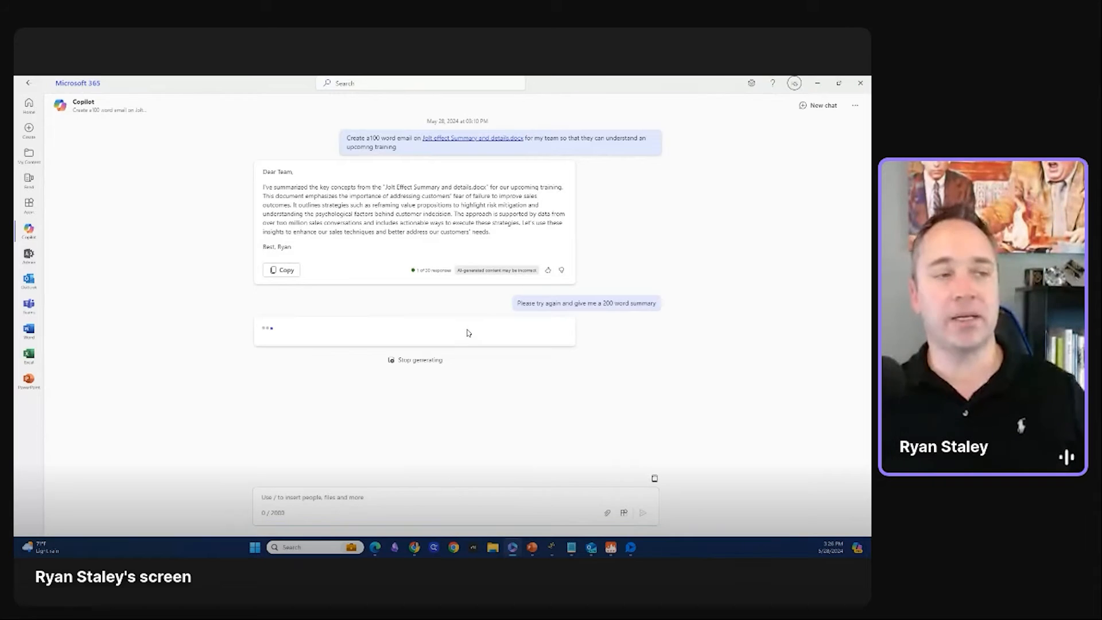
pyautogui.moveTo(794, 314)
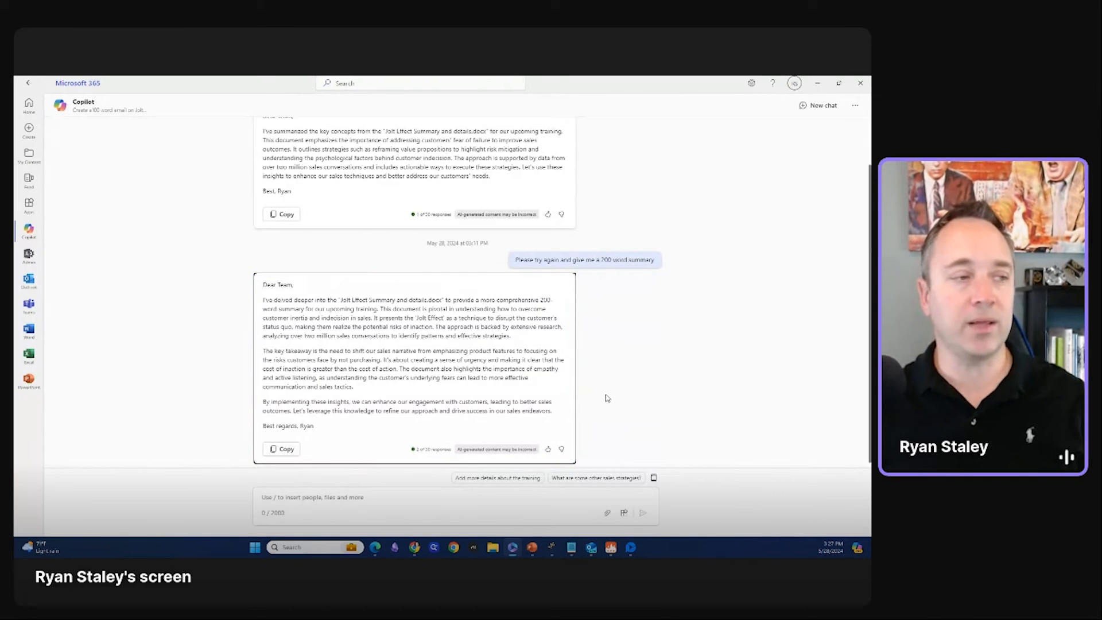
pyautogui.moveTo(761, 360)
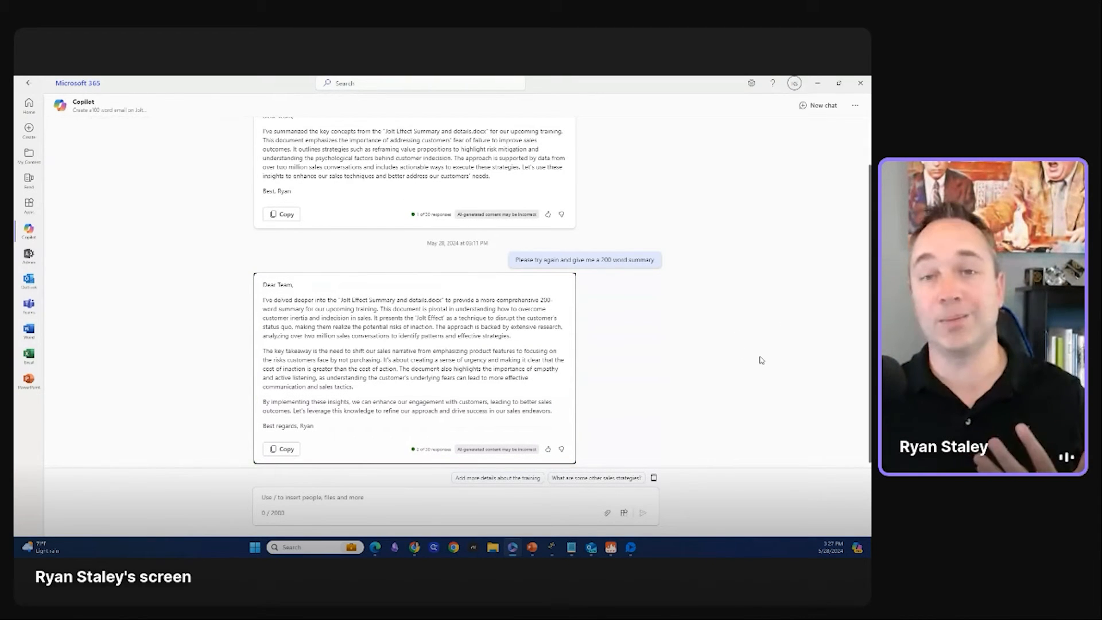
pyautogui.moveTo(755, 350)
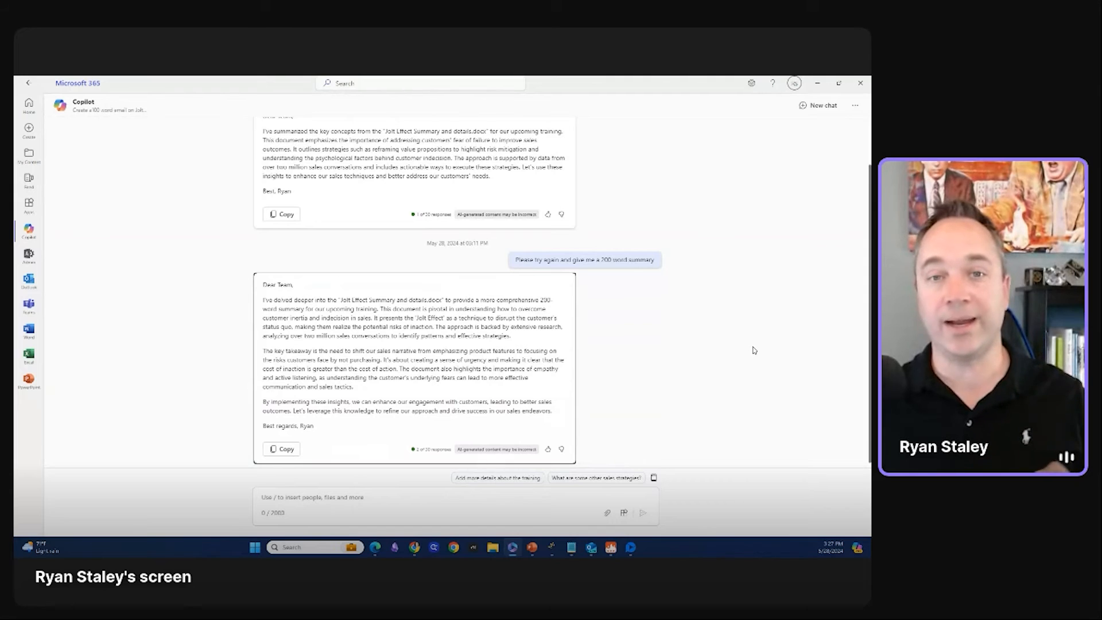
pyautogui.moveTo(652, 410)
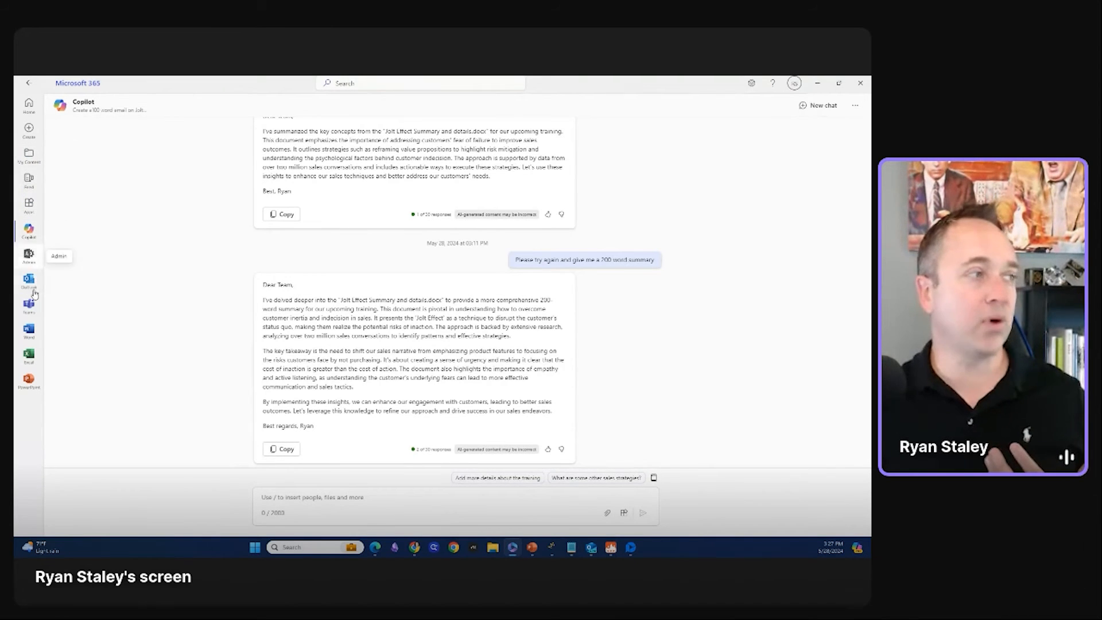
pyautogui.moveTo(254, 357)
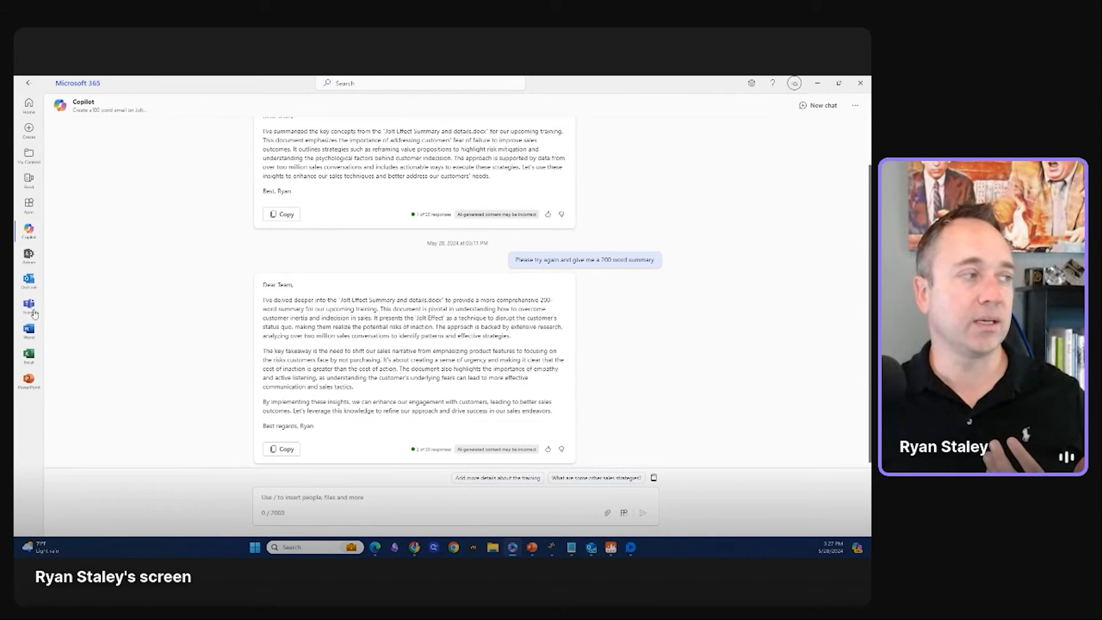
pyautogui.moveTo(29, 356)
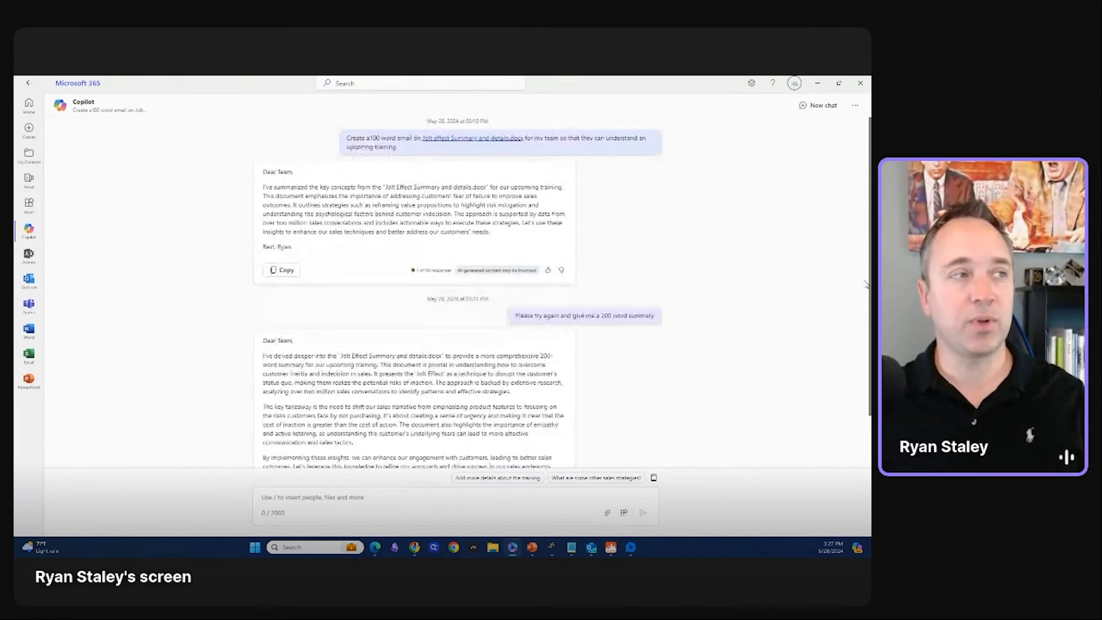
pyautogui.moveTo(697, 234)
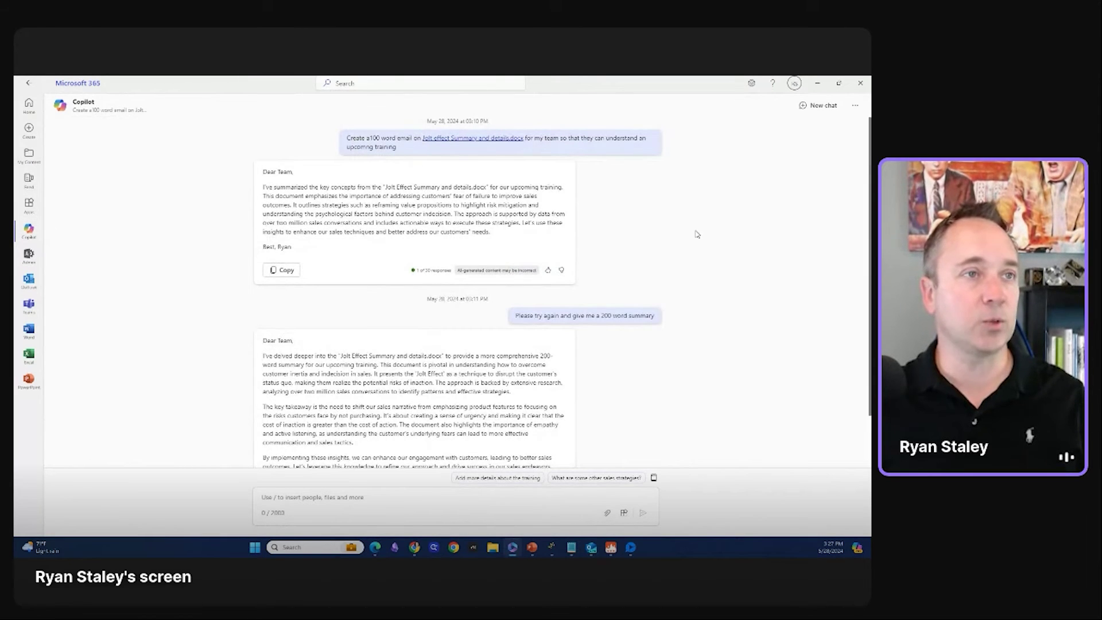
# Start a new chat, open View prompts, and open the full Copilot Lab prompt library
pyautogui.click(818, 105)
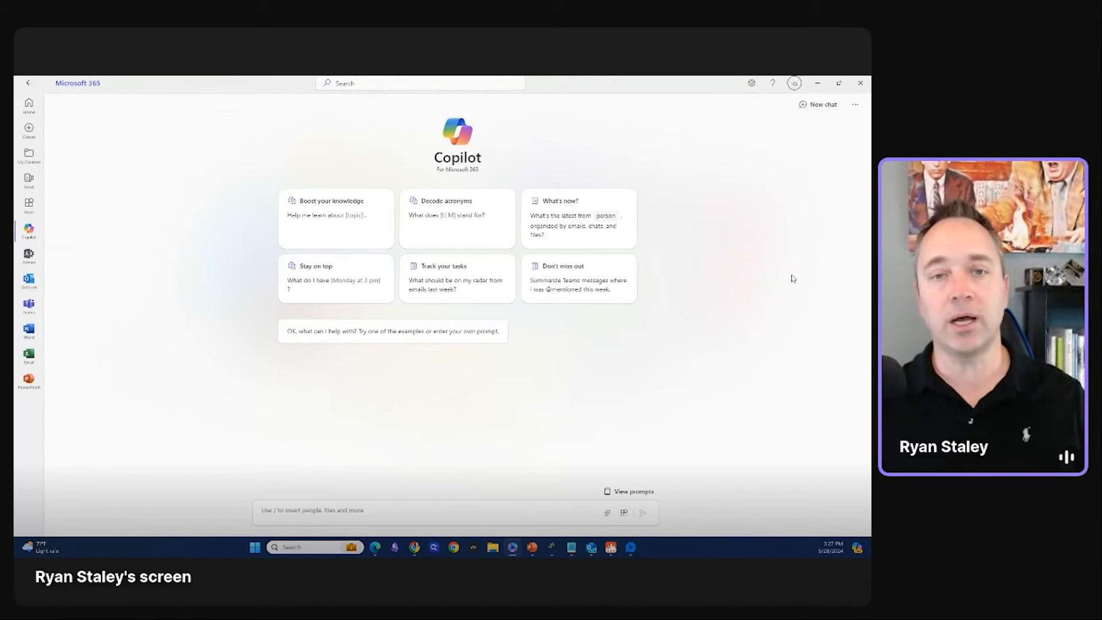
pyautogui.moveTo(789, 330)
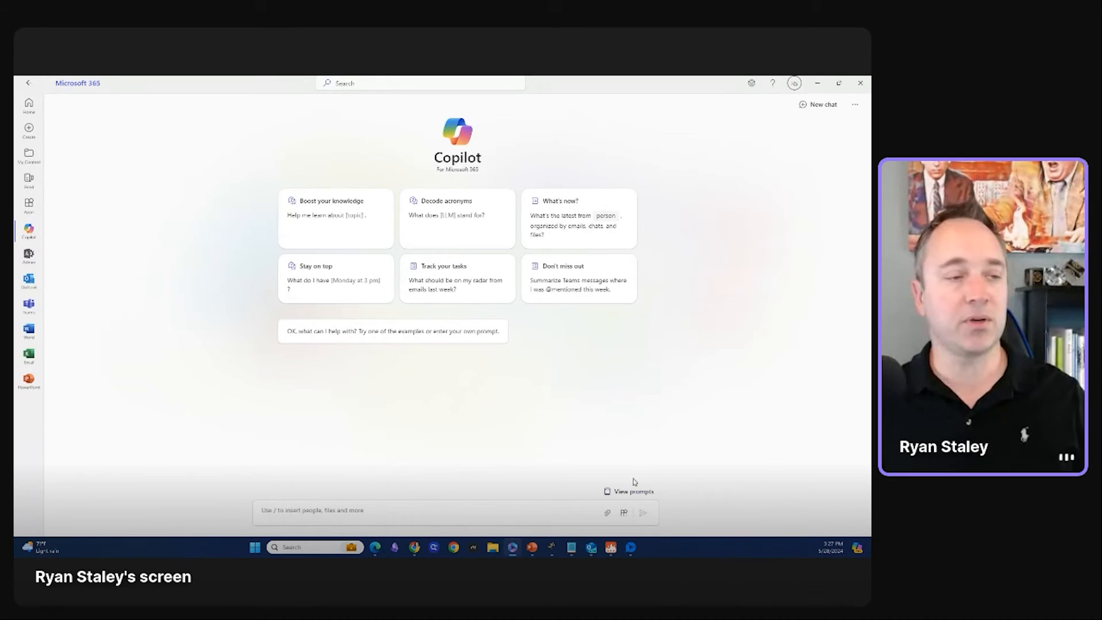
pyautogui.click(633, 491)
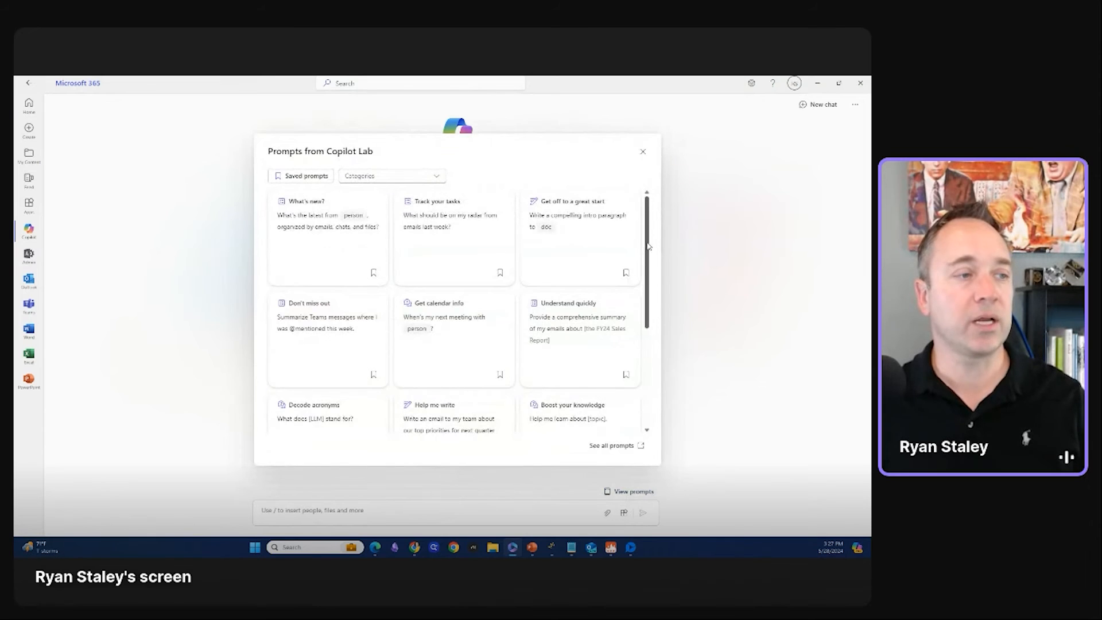
pyautogui.moveTo(660, 175)
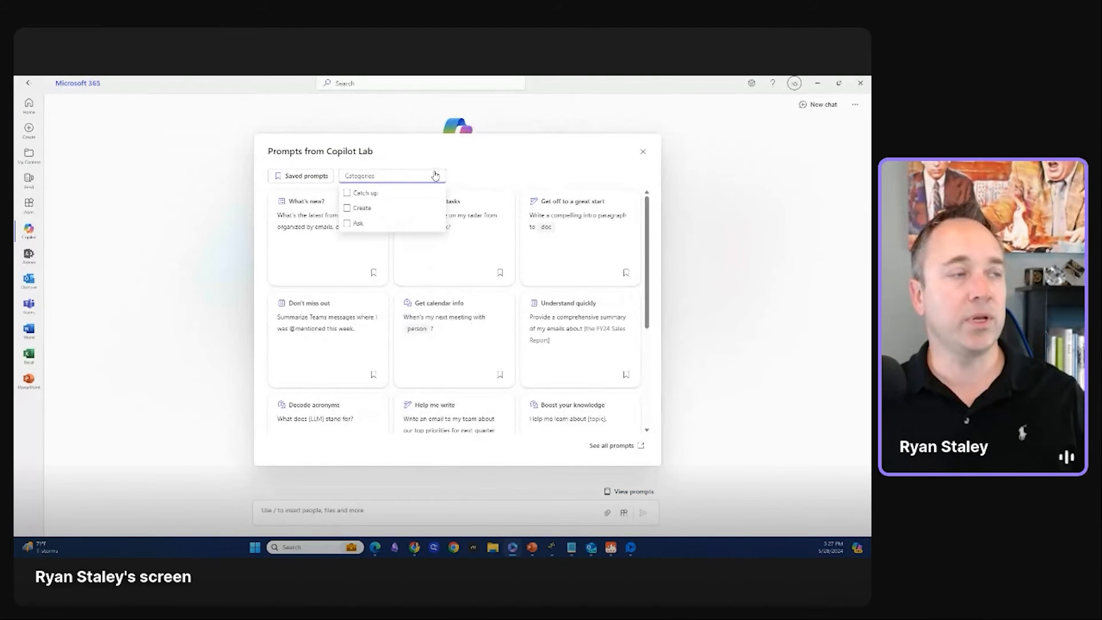
pyautogui.click(481, 166)
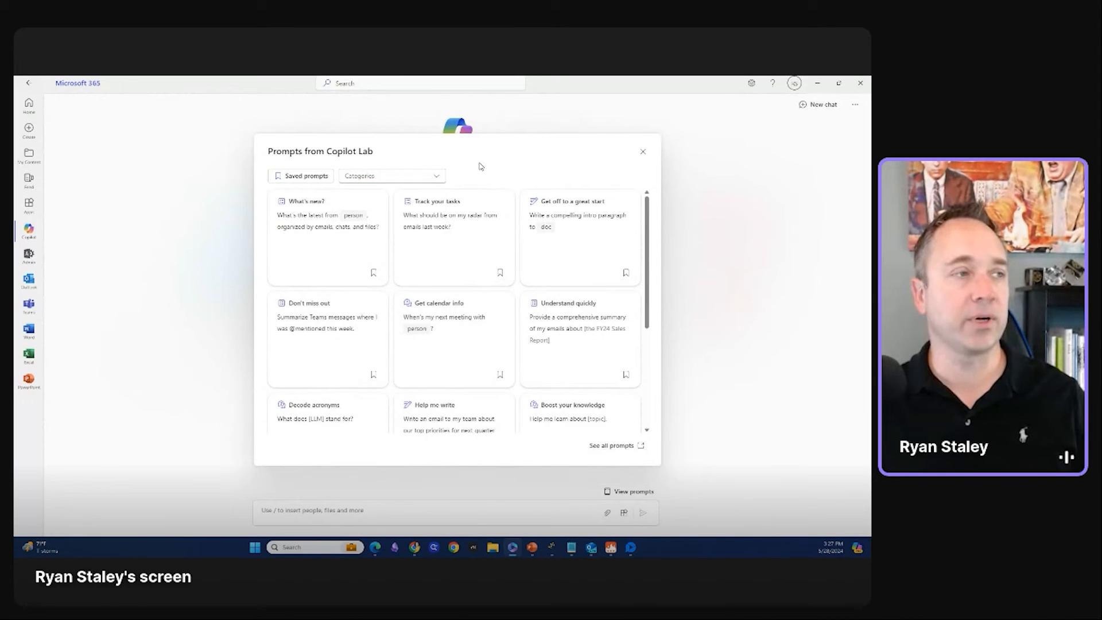
pyautogui.click(391, 176)
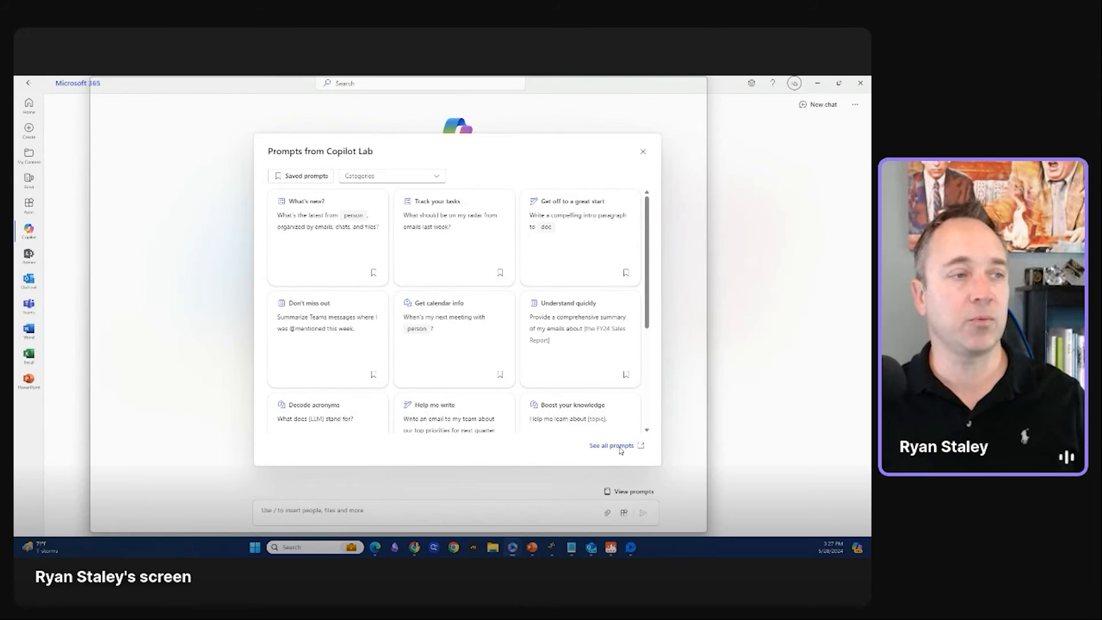
pyautogui.click(611, 446)
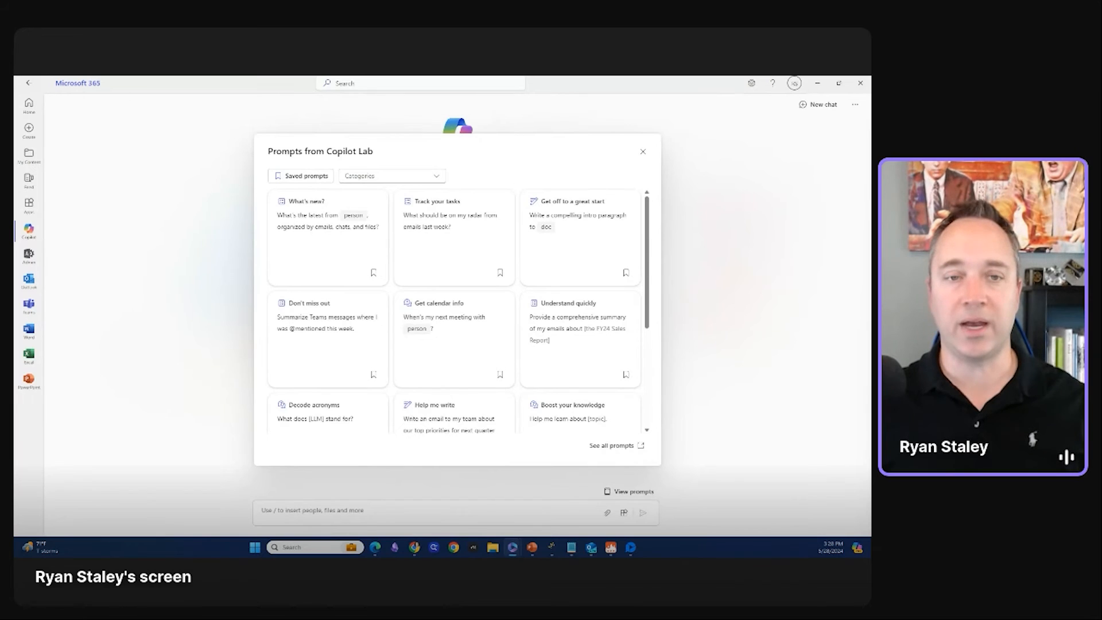
# In the App filter, check then uncheck Word and select Excel prompts only
pyautogui.click(611, 445)
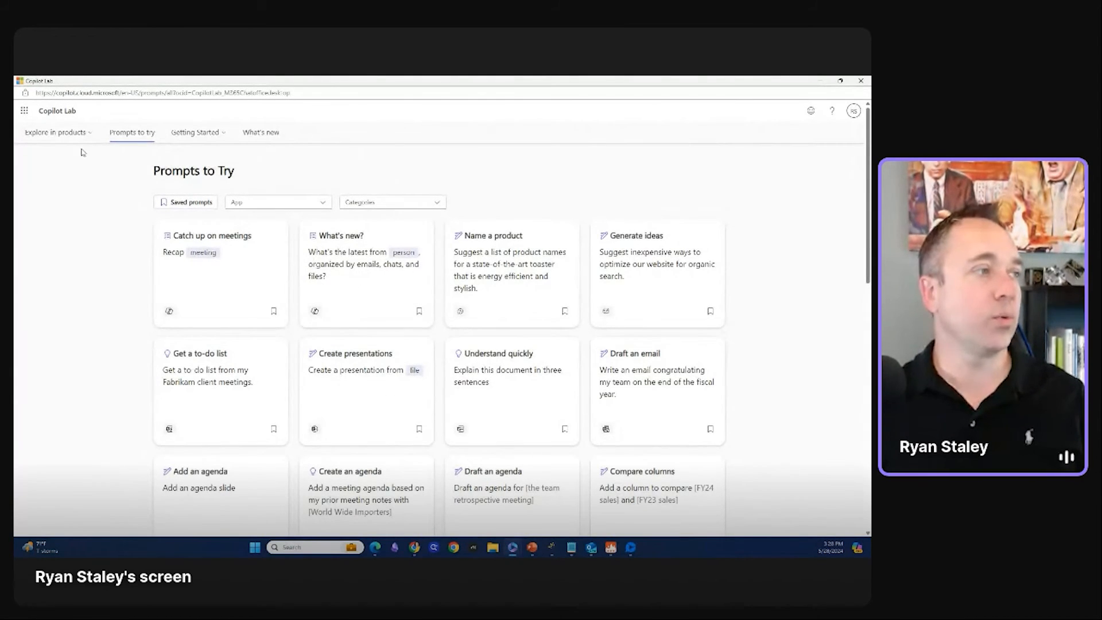
pyautogui.click(278, 202)
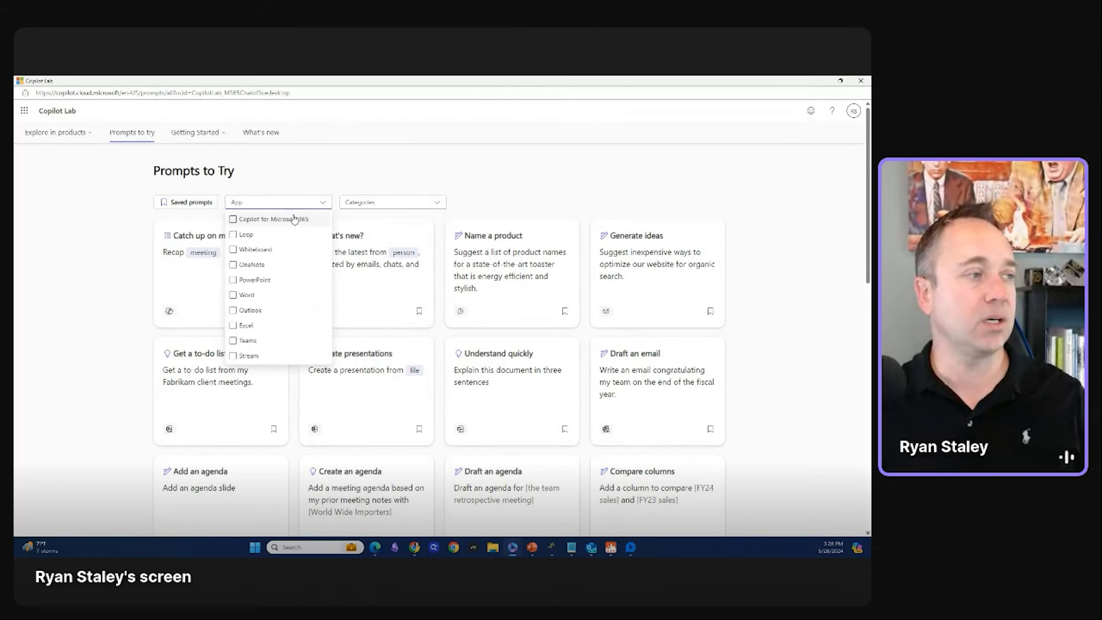
pyautogui.moveTo(251, 297)
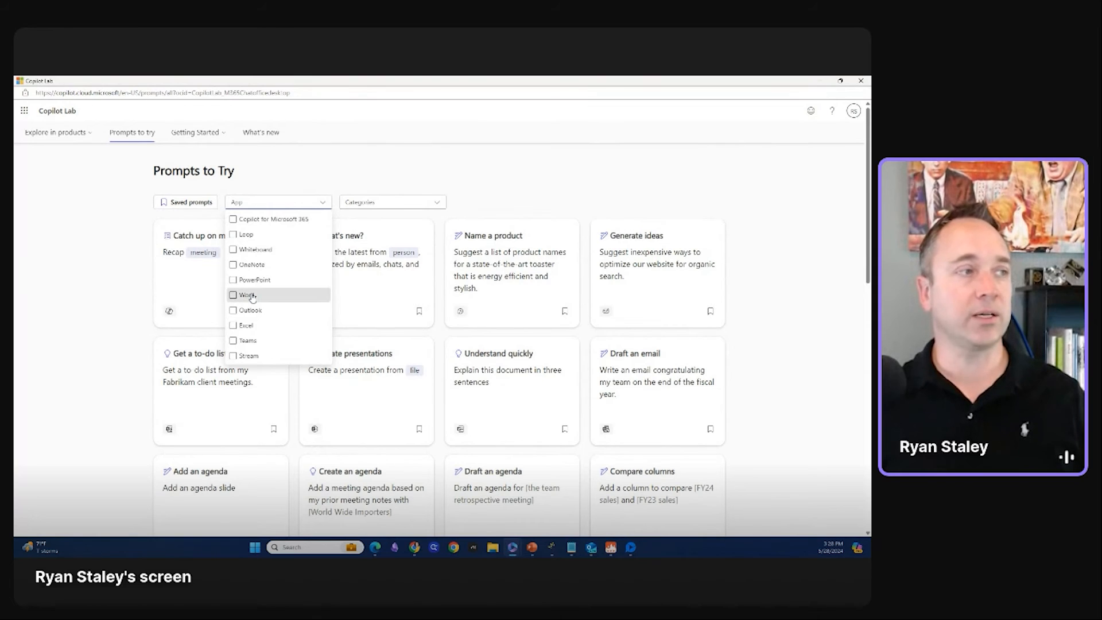
pyautogui.click(233, 294)
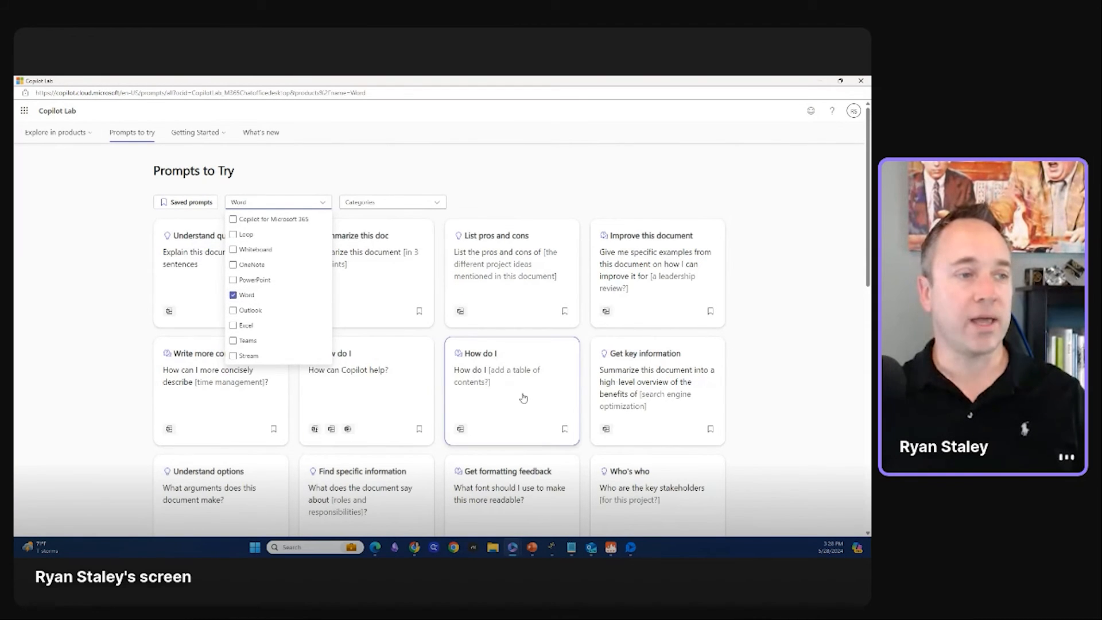
pyautogui.moveTo(672, 288)
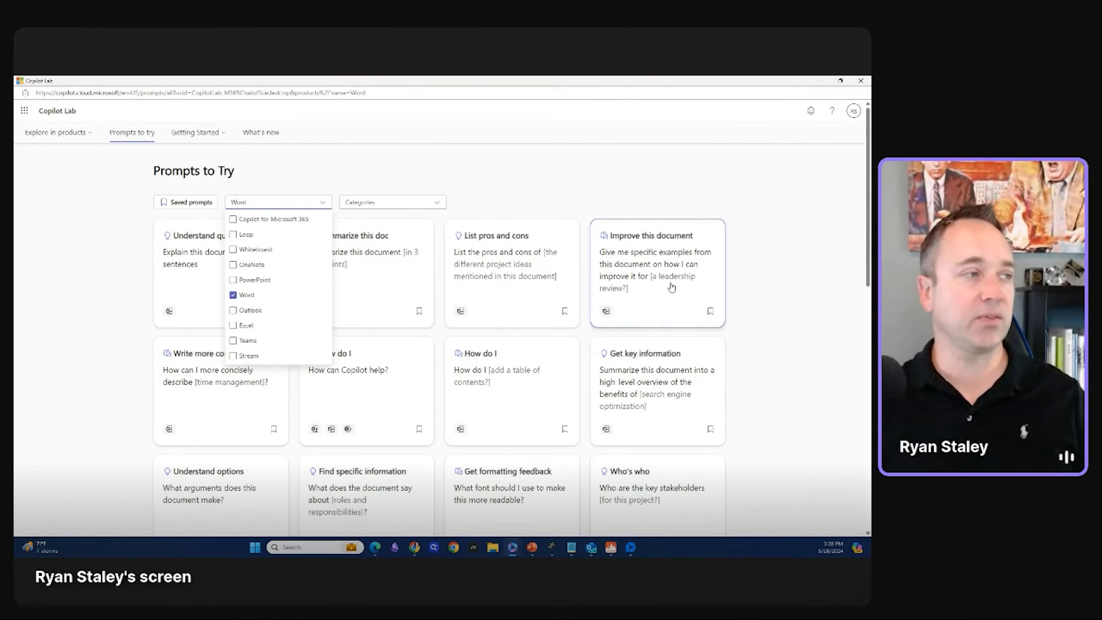
pyautogui.click(234, 295)
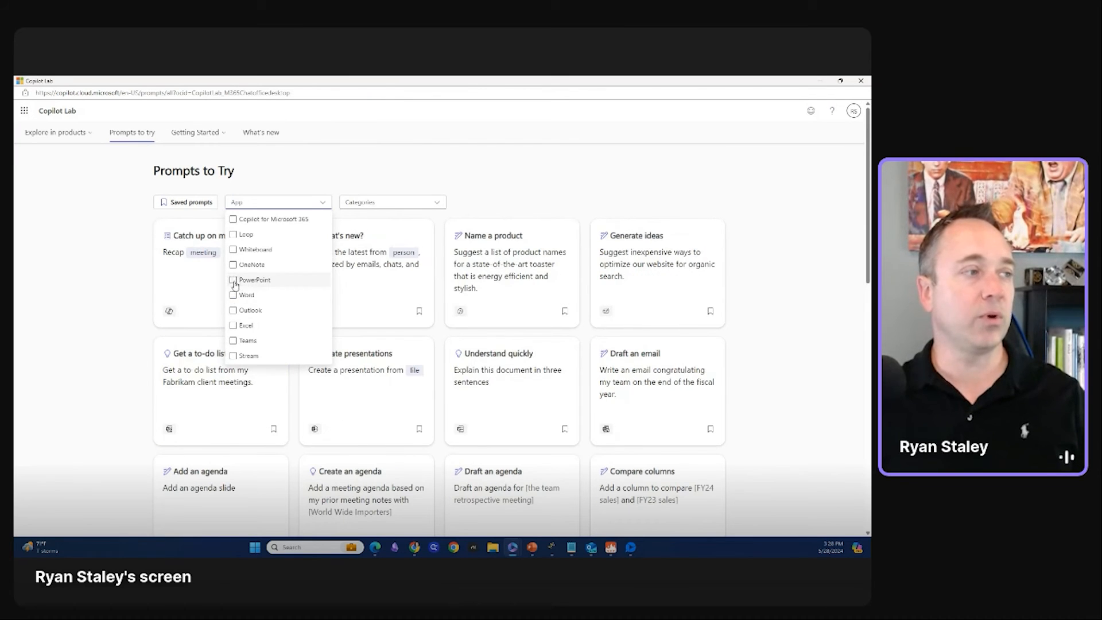
pyautogui.click(232, 325)
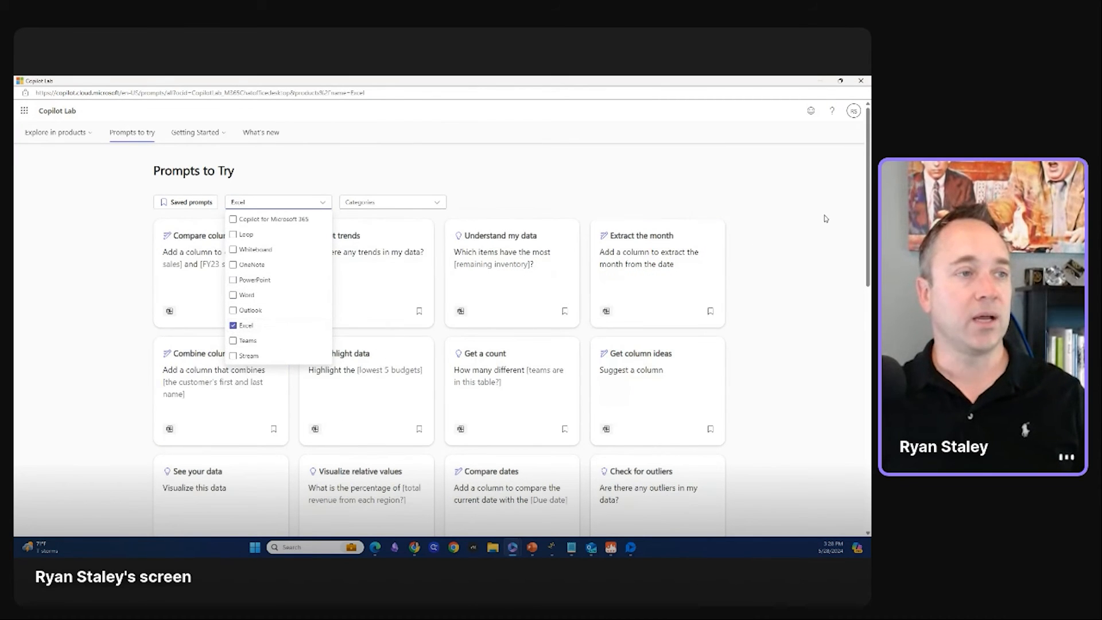
pyautogui.moveTo(685, 279)
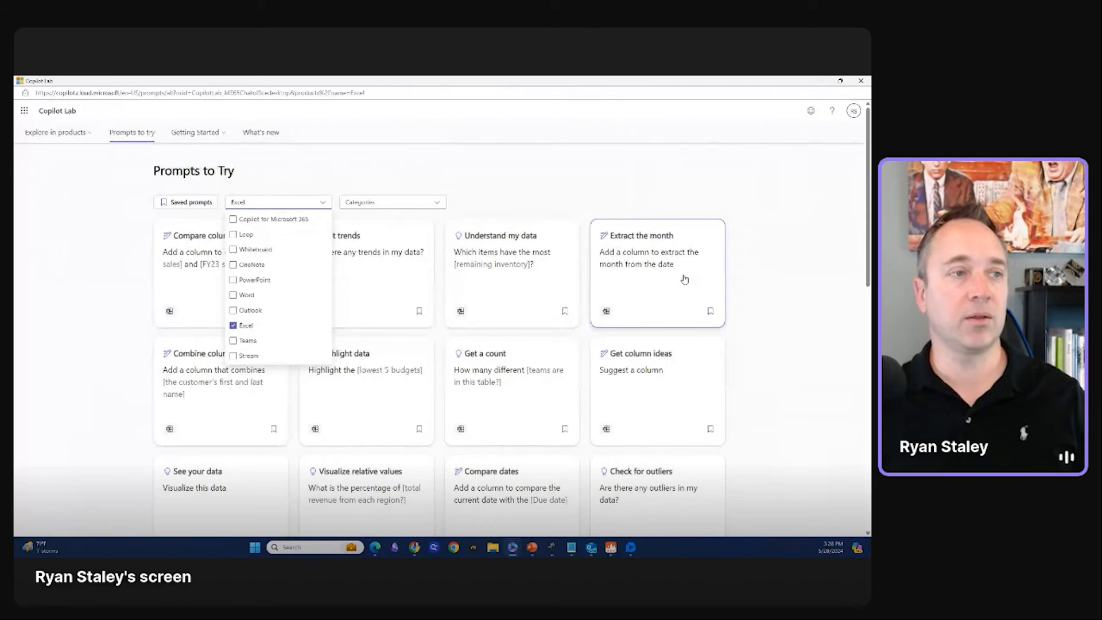
pyautogui.moveTo(668, 377)
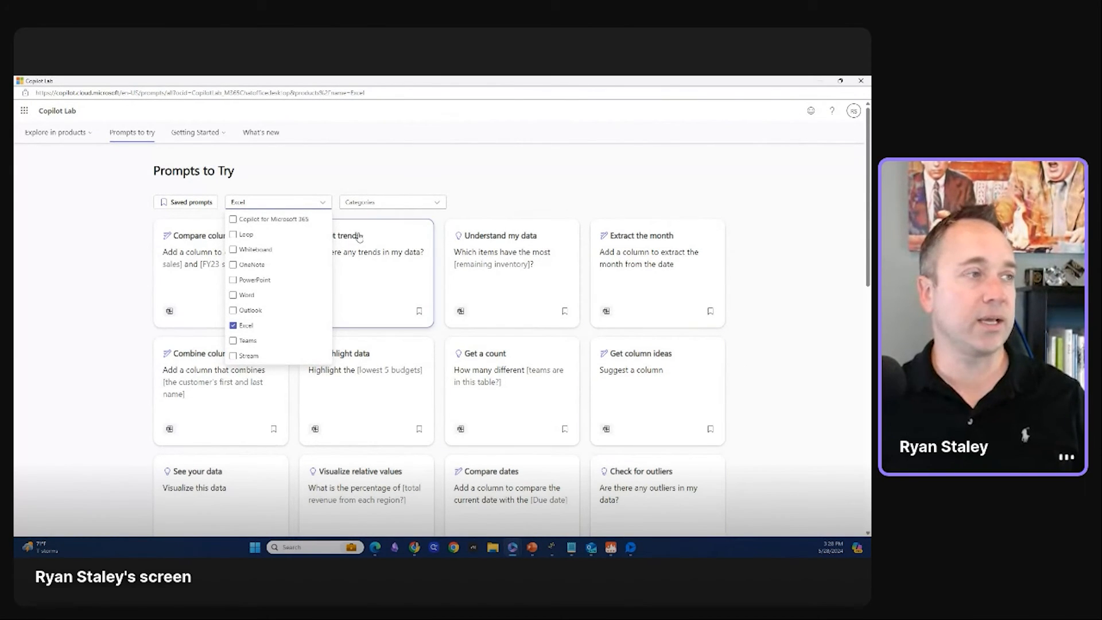
pyautogui.click(392, 202)
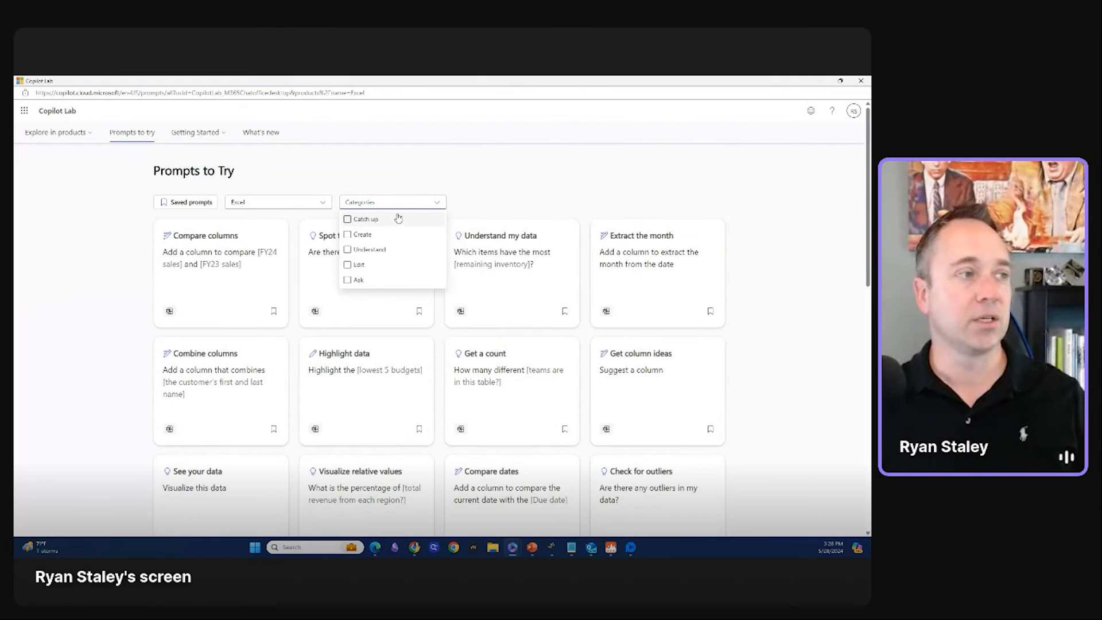
# Limit Prompts to Try to the Create category and remove Excel from the app filter
pyautogui.click(362, 235)
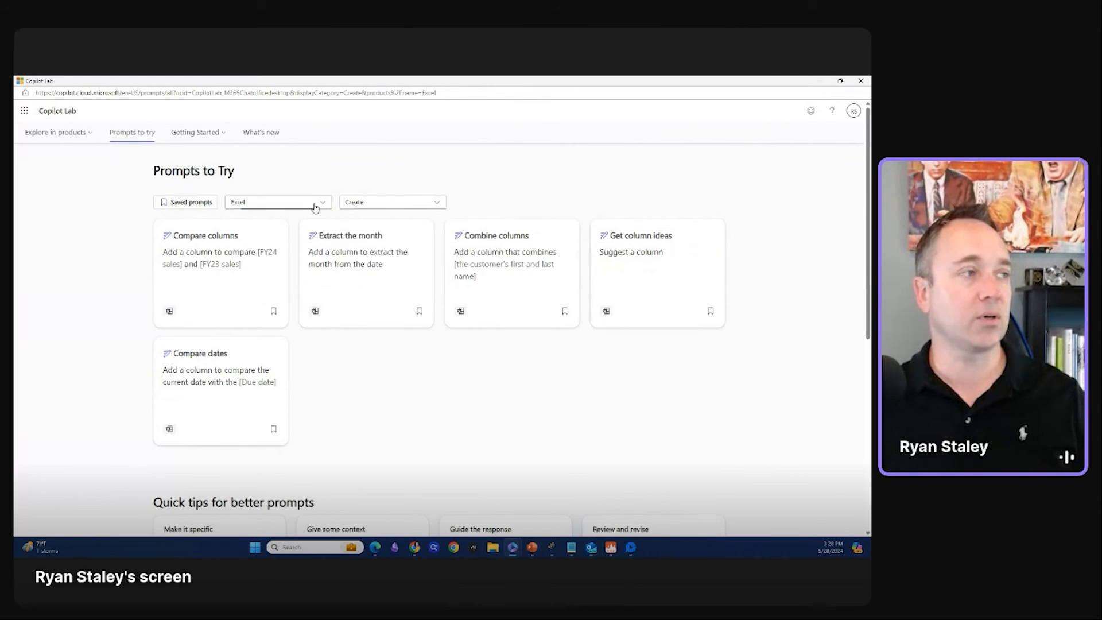
pyautogui.click(278, 202)
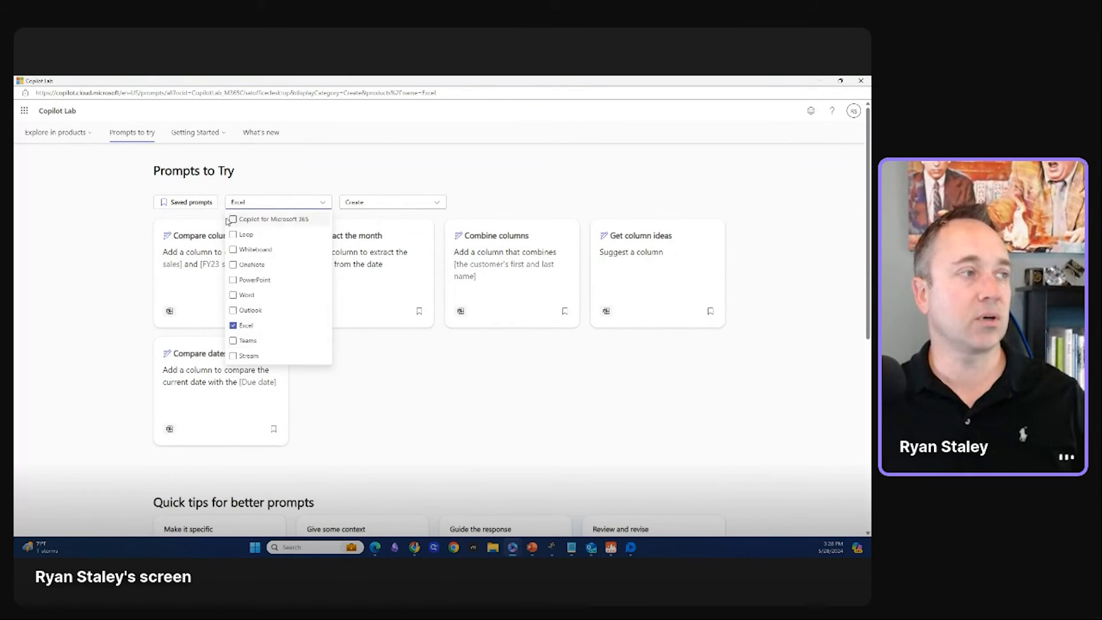
pyautogui.click(232, 220)
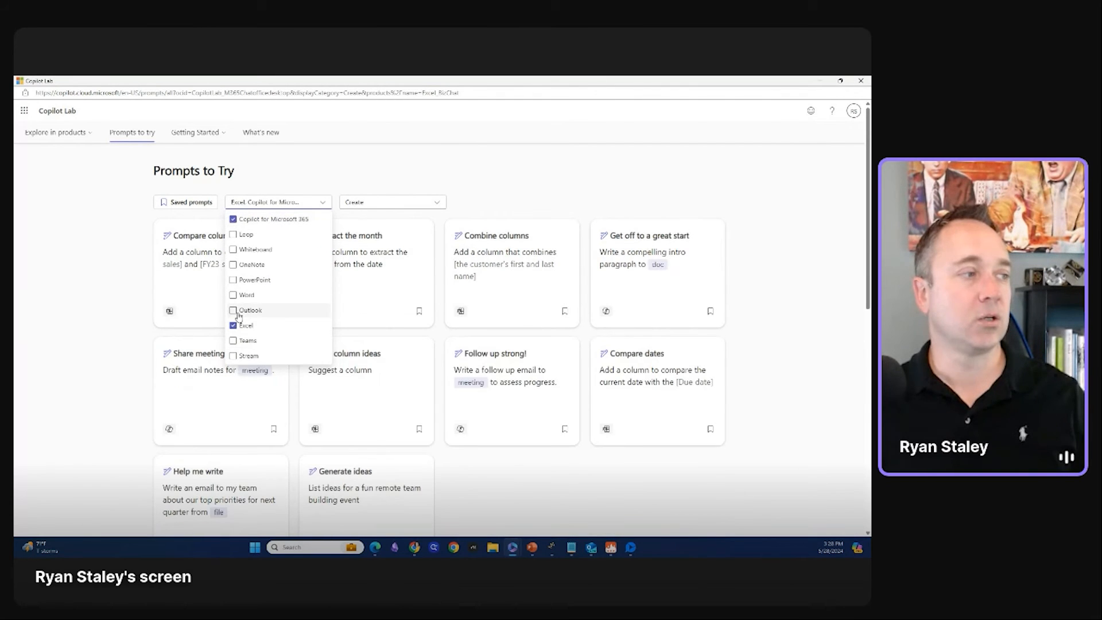
pyautogui.click(233, 326)
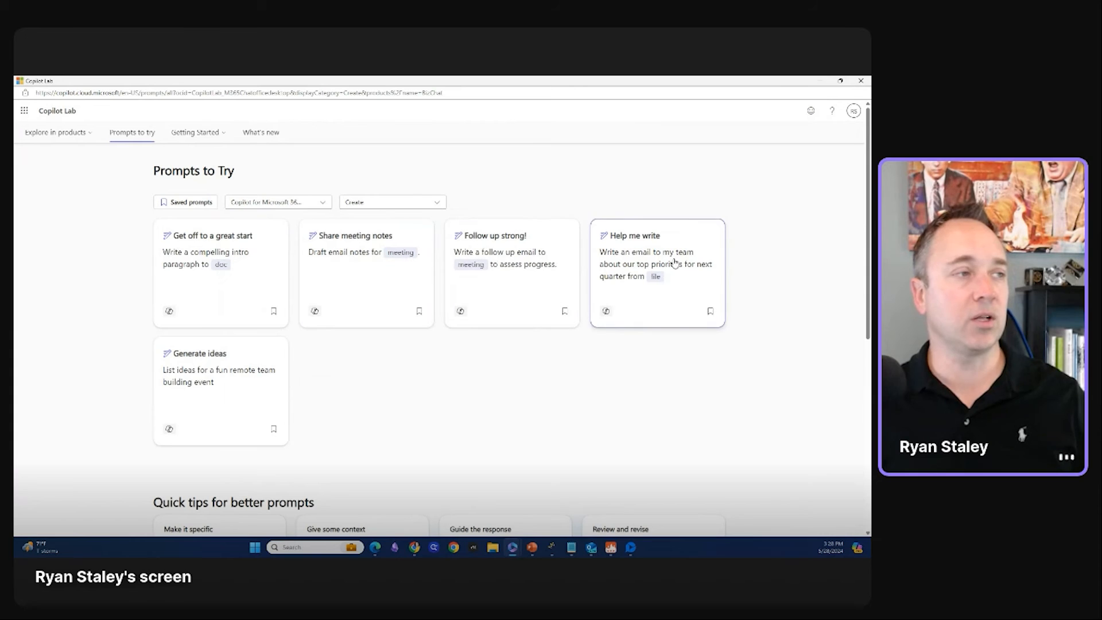
# Switch the app filter to Teams only, dropping Copilot for Microsoft 365, and close the category list
pyautogui.click(278, 202)
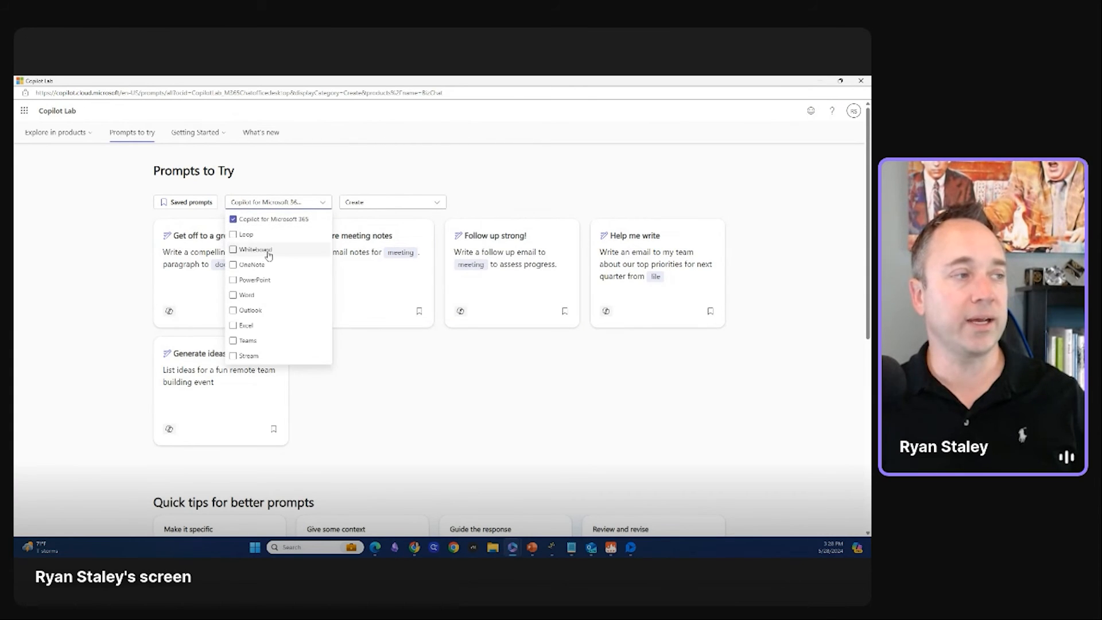
pyautogui.click(233, 340)
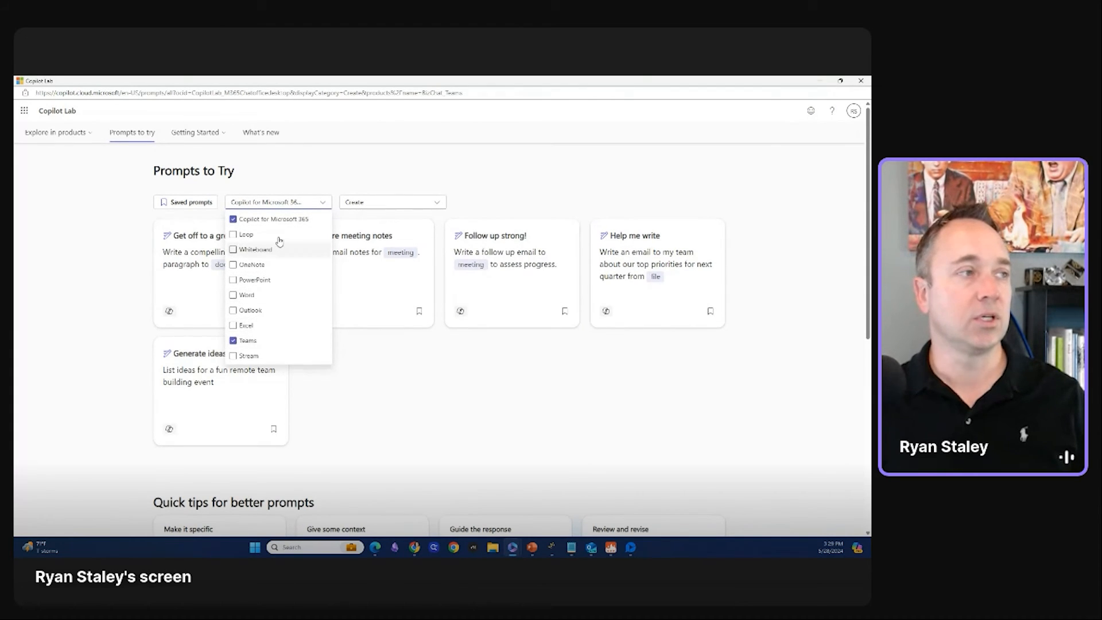
pyautogui.click(233, 218)
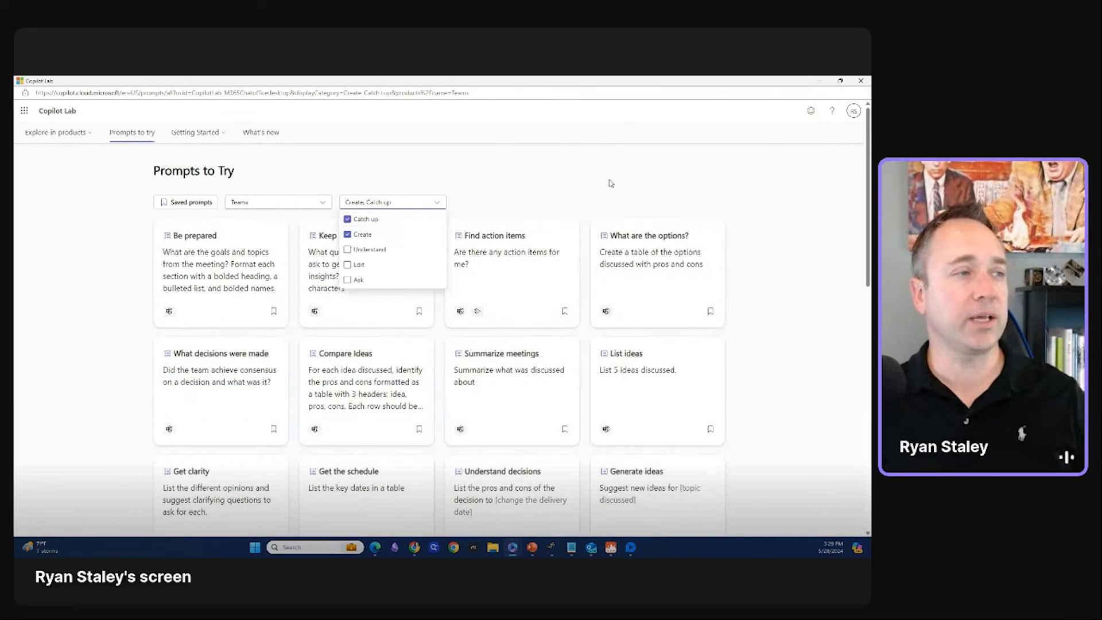
pyautogui.click(705, 206)
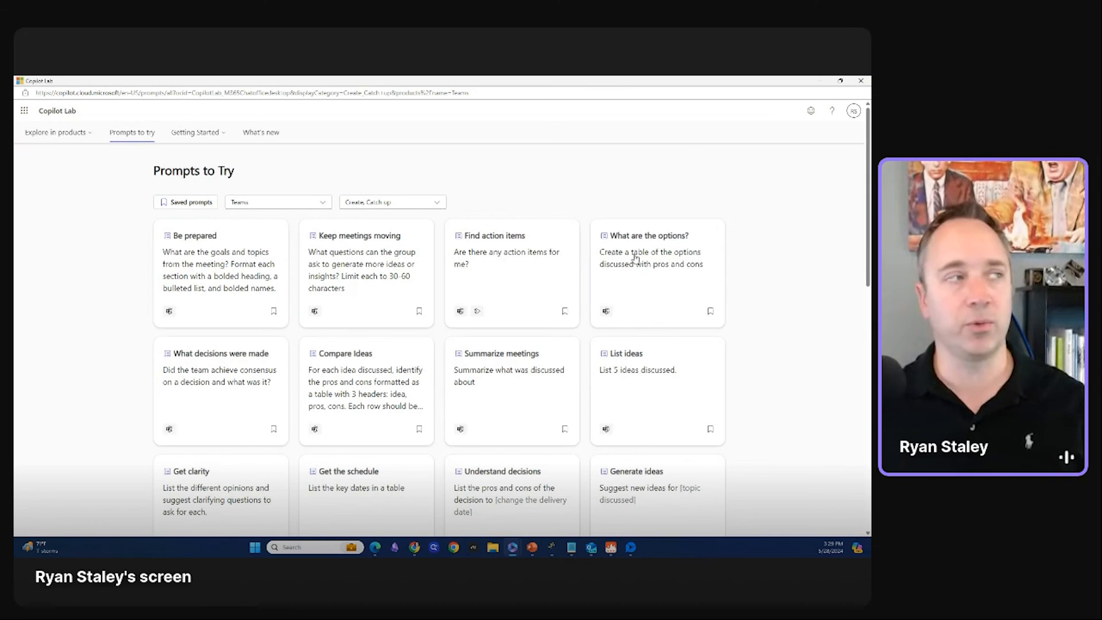
pyautogui.moveTo(638, 178)
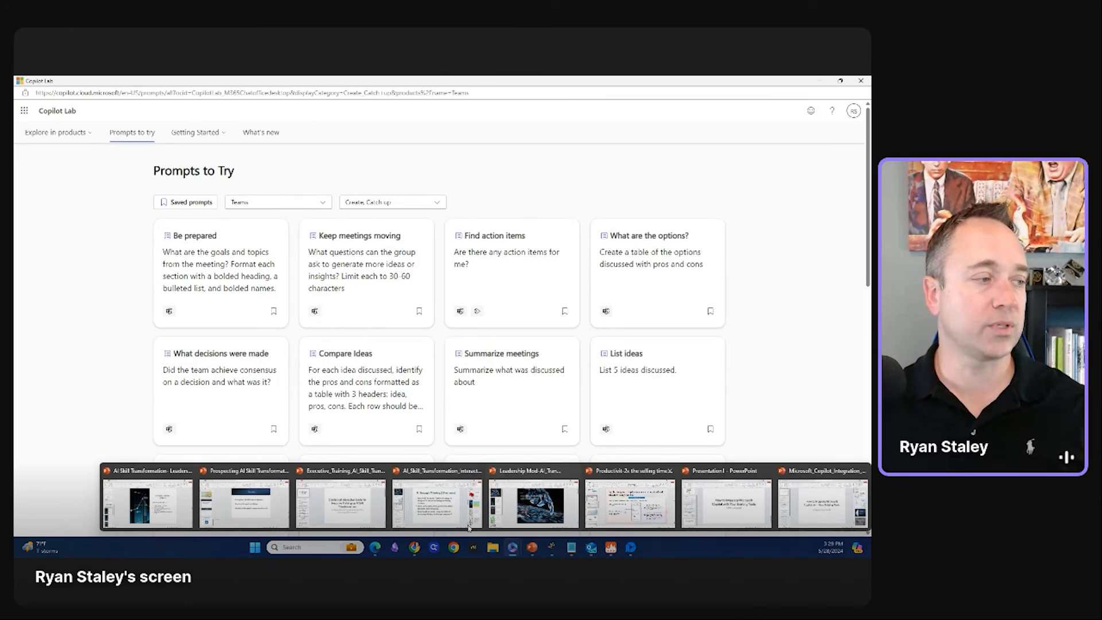
# Return to the 'How to Integrate Microsoft Copilot' deck in PowerPoint and show Designer ideas
pyautogui.click(725, 504)
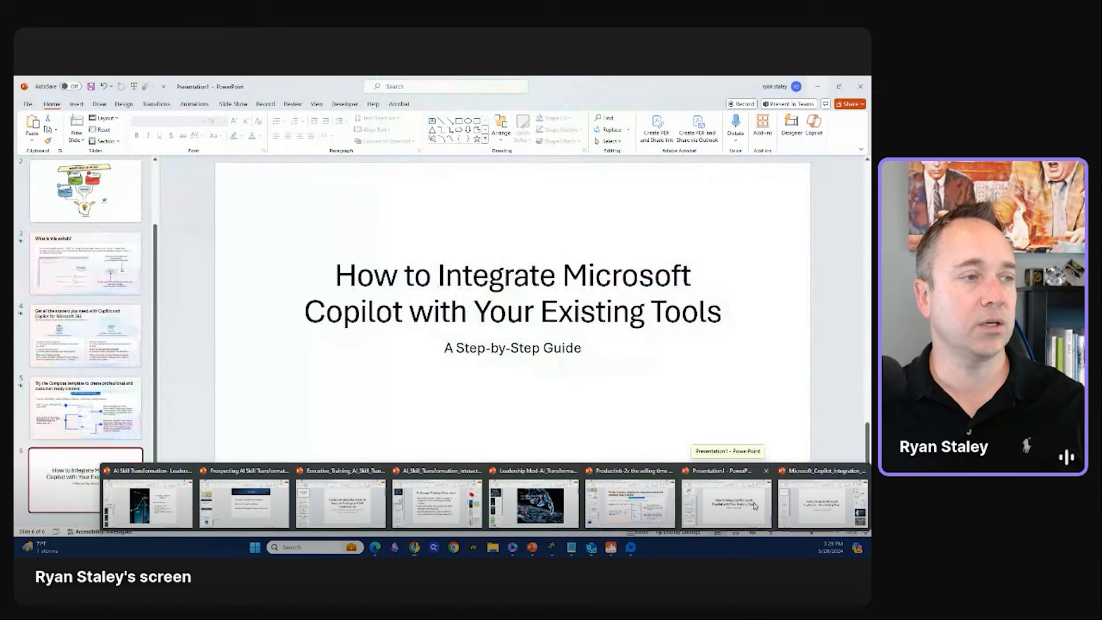
pyautogui.click(310, 419)
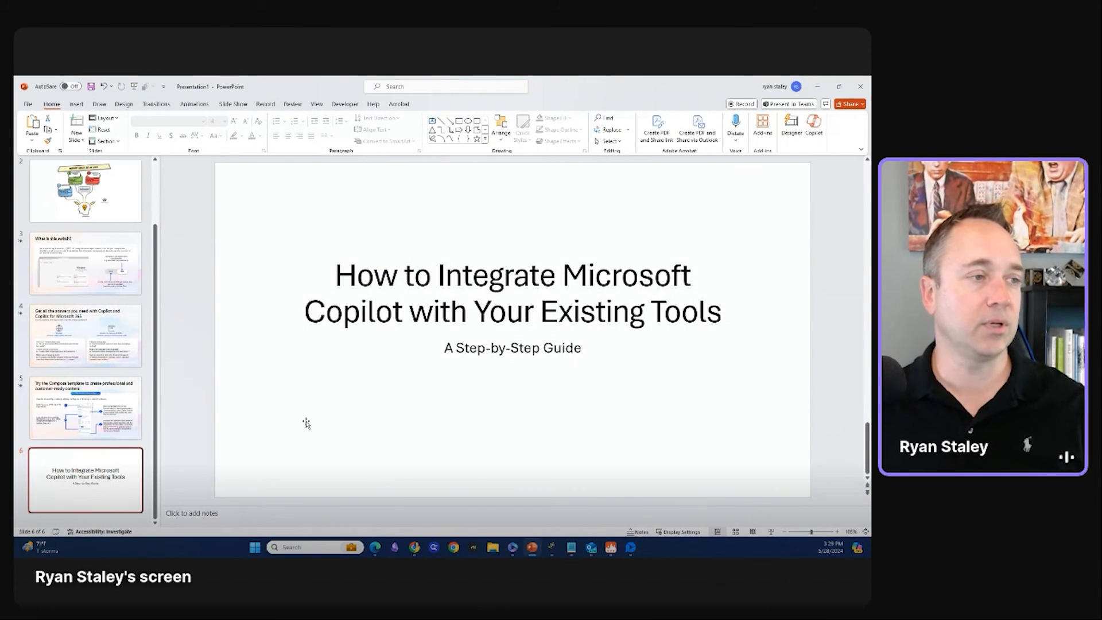
pyautogui.moveTo(780, 237)
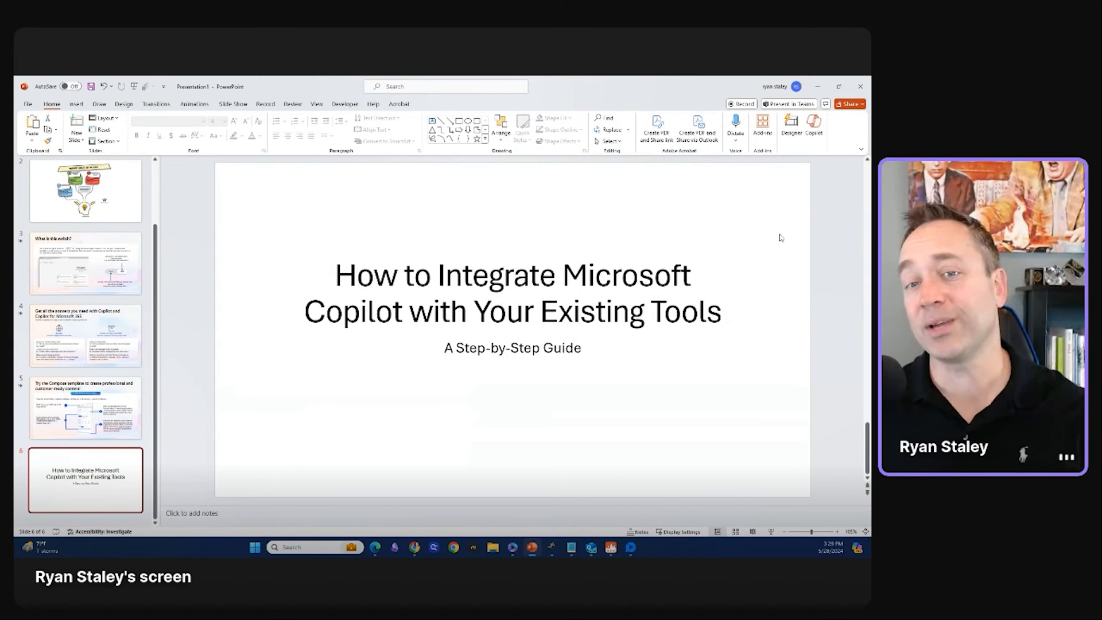
pyautogui.moveTo(818, 229)
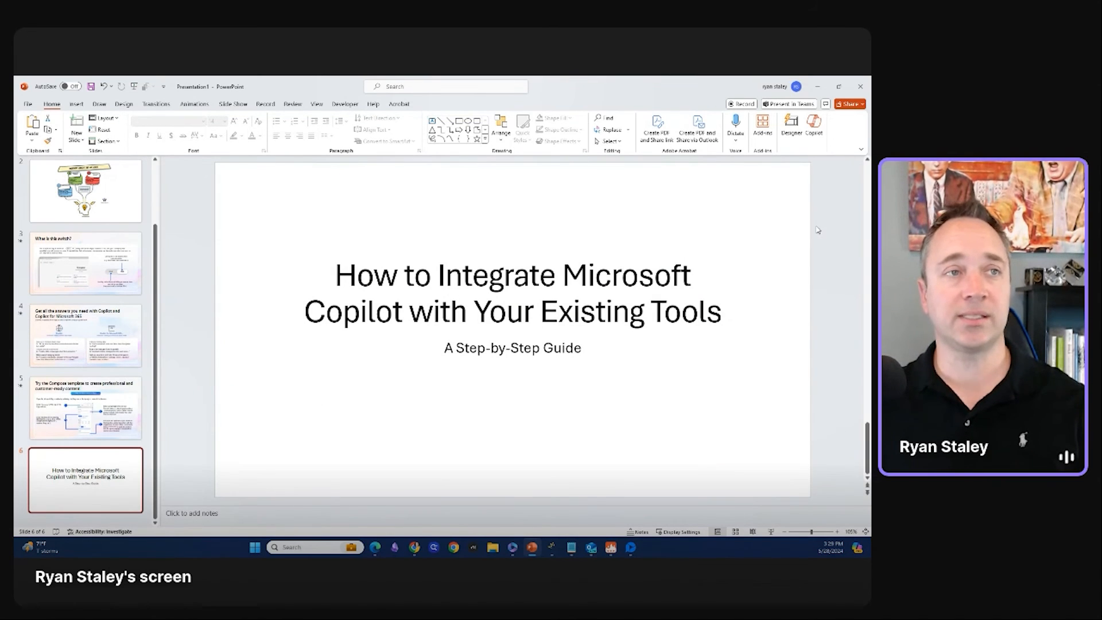
pyautogui.moveTo(811, 223)
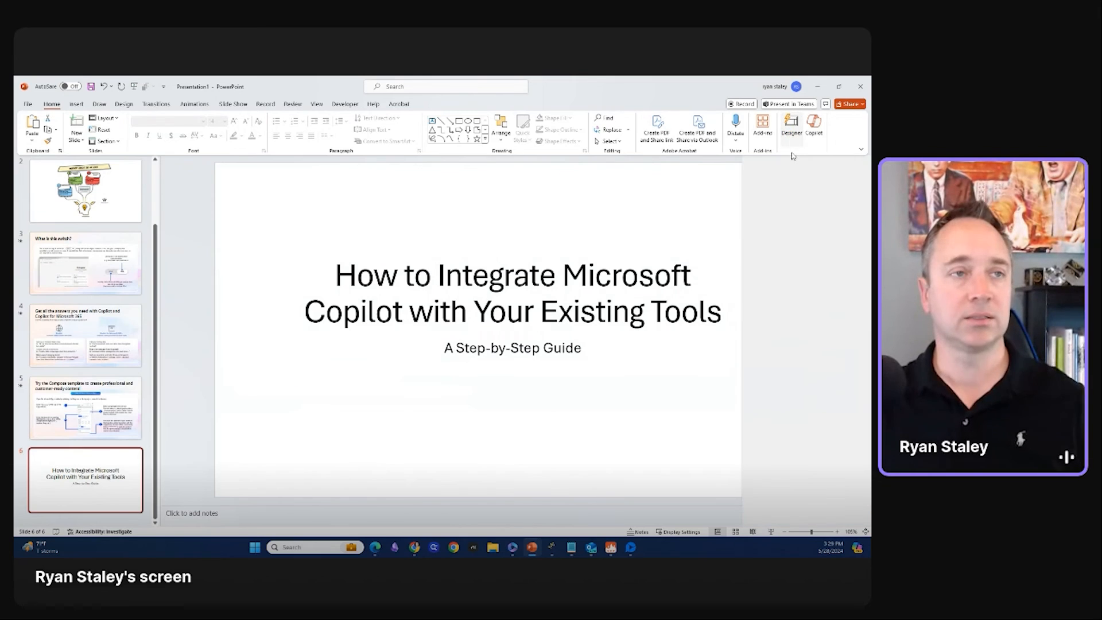
pyautogui.click(791, 124)
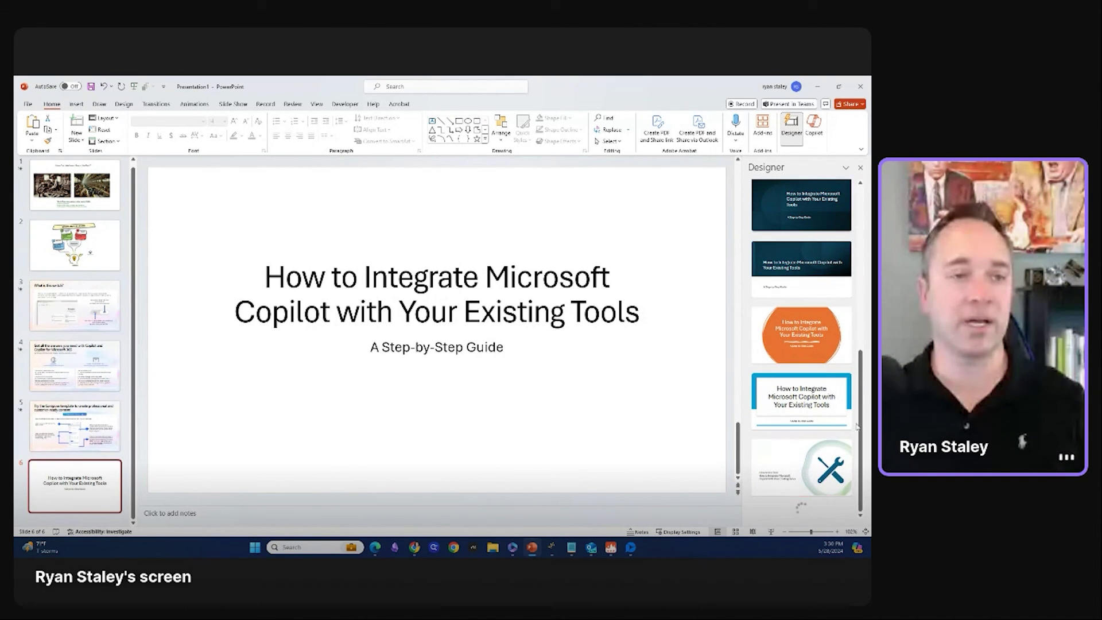
# Restyle the title slide with the purple geometric Designer layout and open the Copilot pane
pyautogui.scroll(-3)
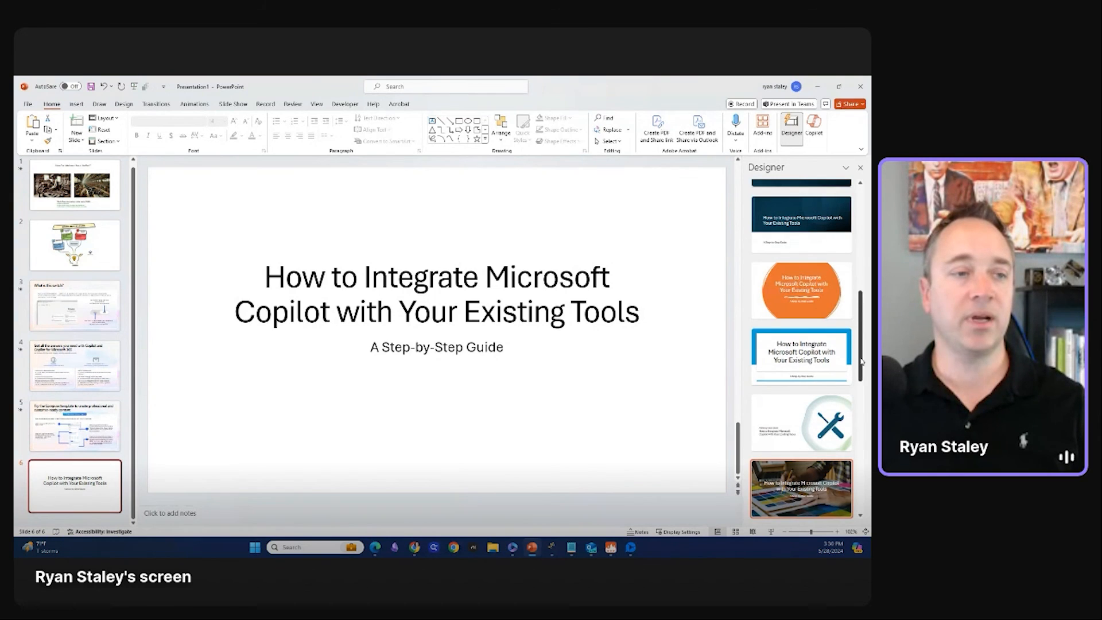
pyautogui.scroll(-3)
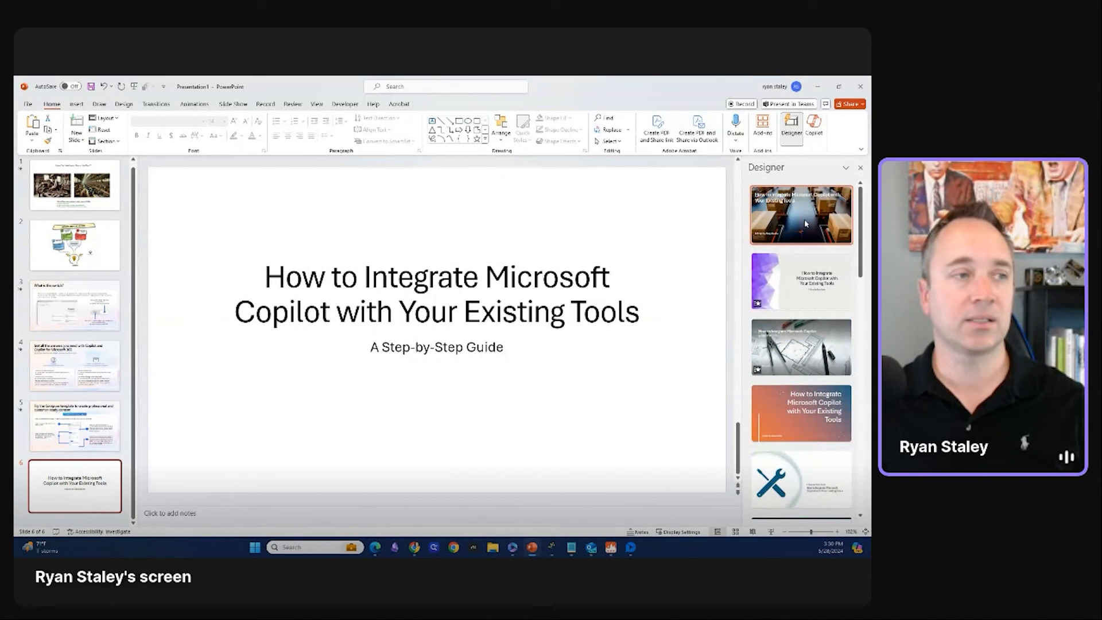
pyautogui.click(801, 215)
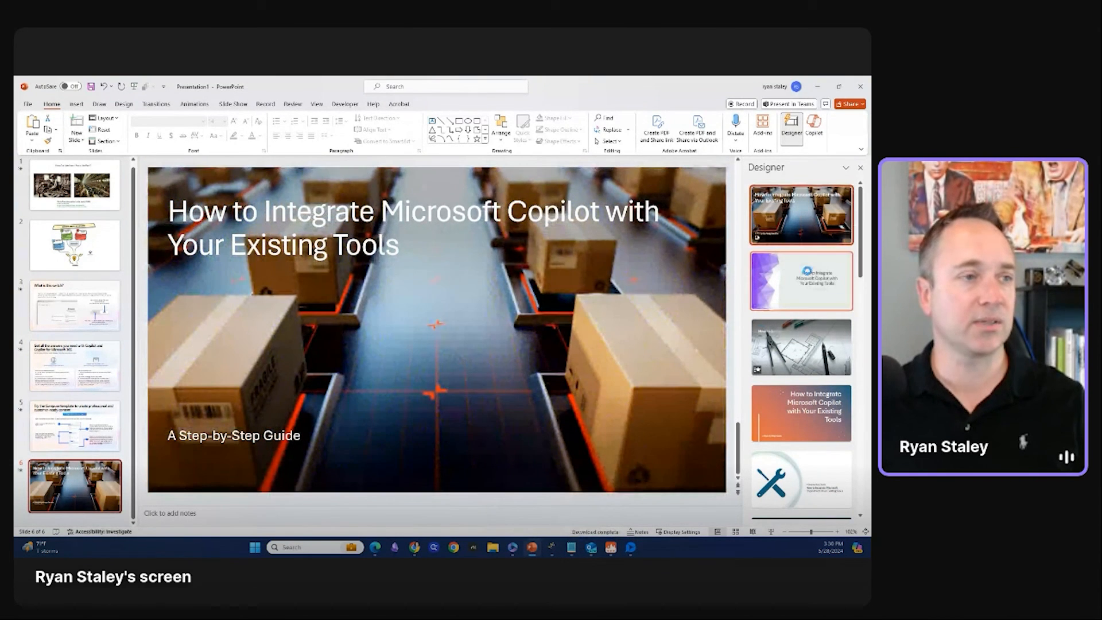
pyautogui.click(801, 280)
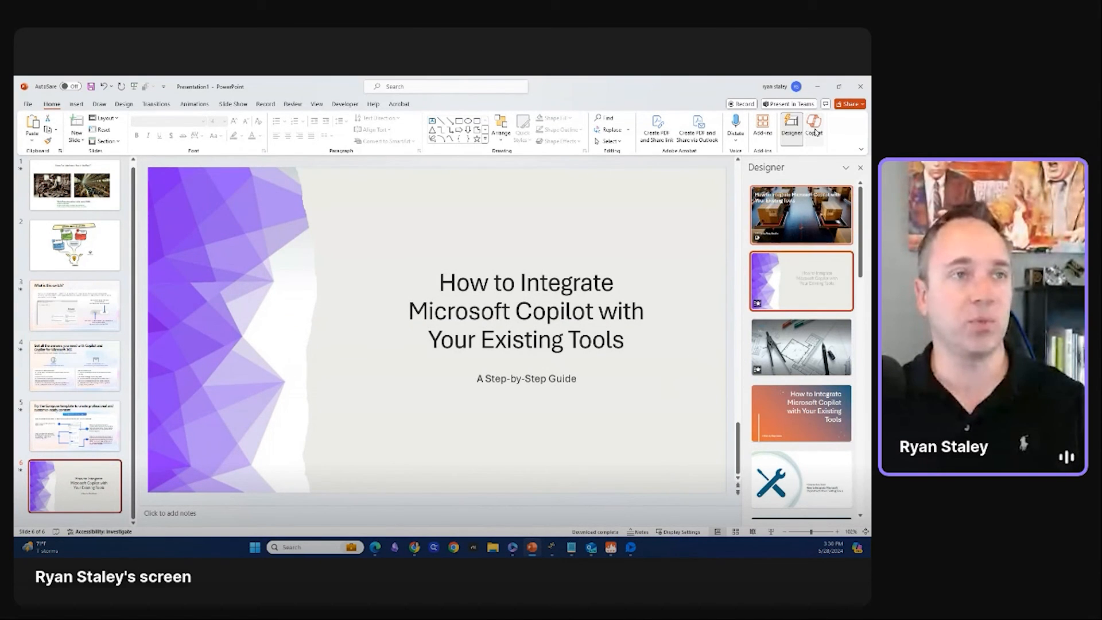
pyautogui.click(814, 125)
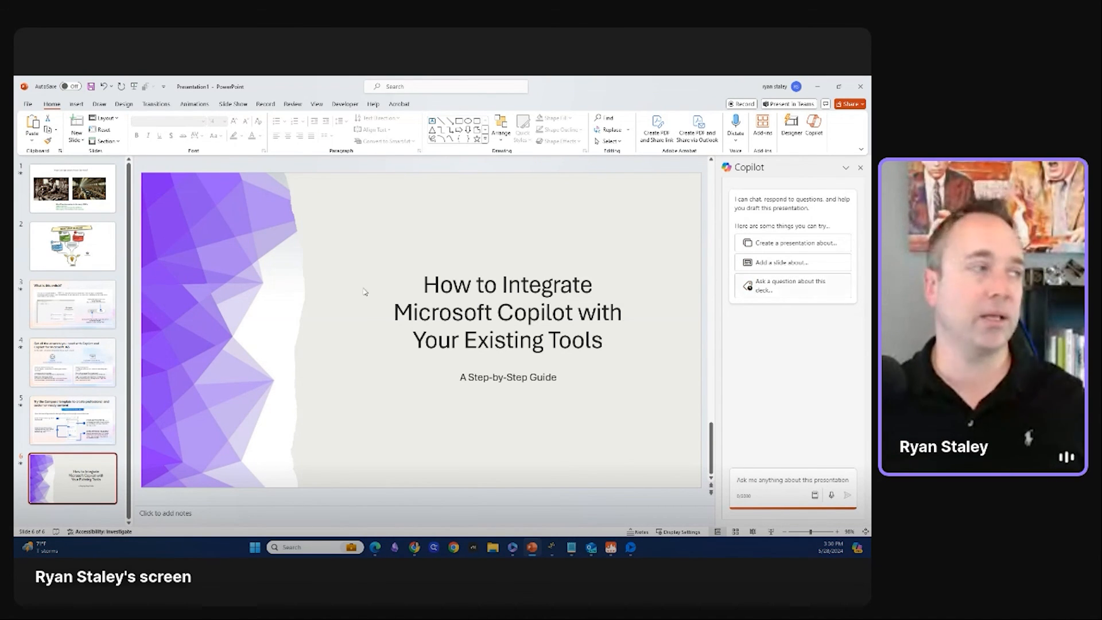
# Go to slide 2, the Microsoft Copilot 365 Use Cases diagram
pyautogui.click(72, 246)
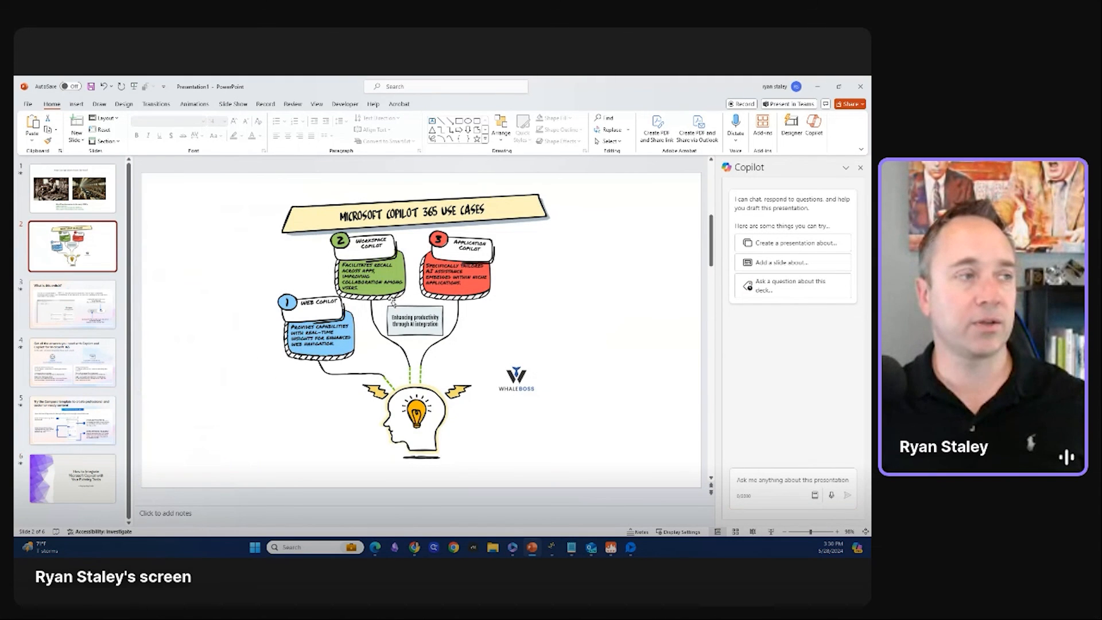